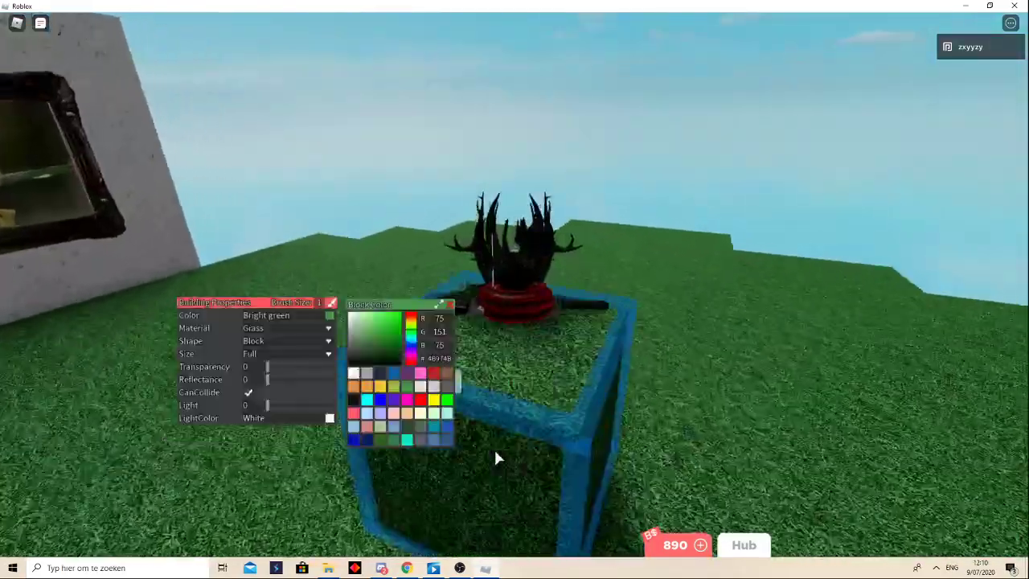
- Pick a colour in the building properties for the glass block
click(325, 328)
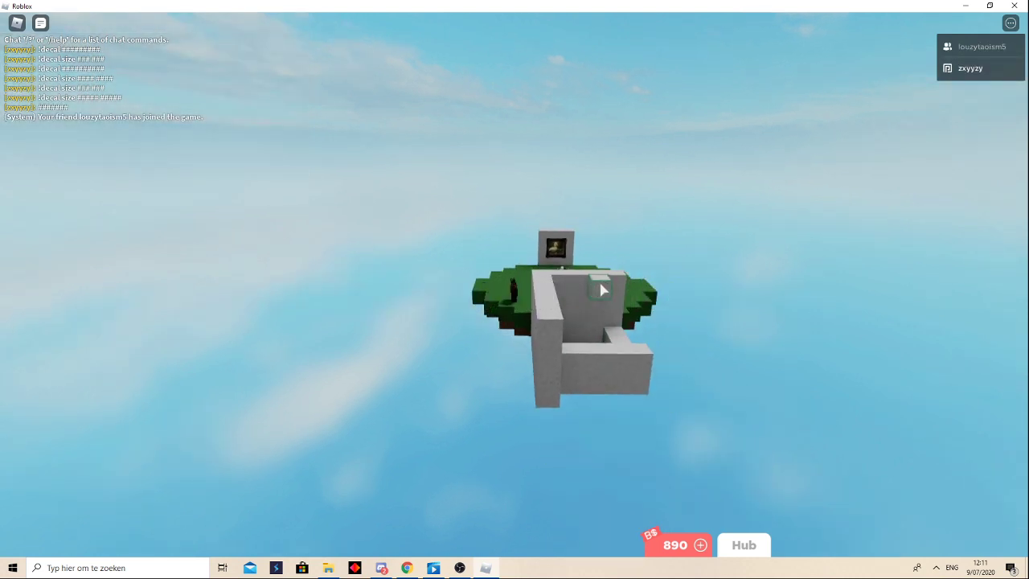
- Announce in chat 'rec how to make a blocka' movie, then begin typing !resetworld
click(603, 289)
text(hey im)
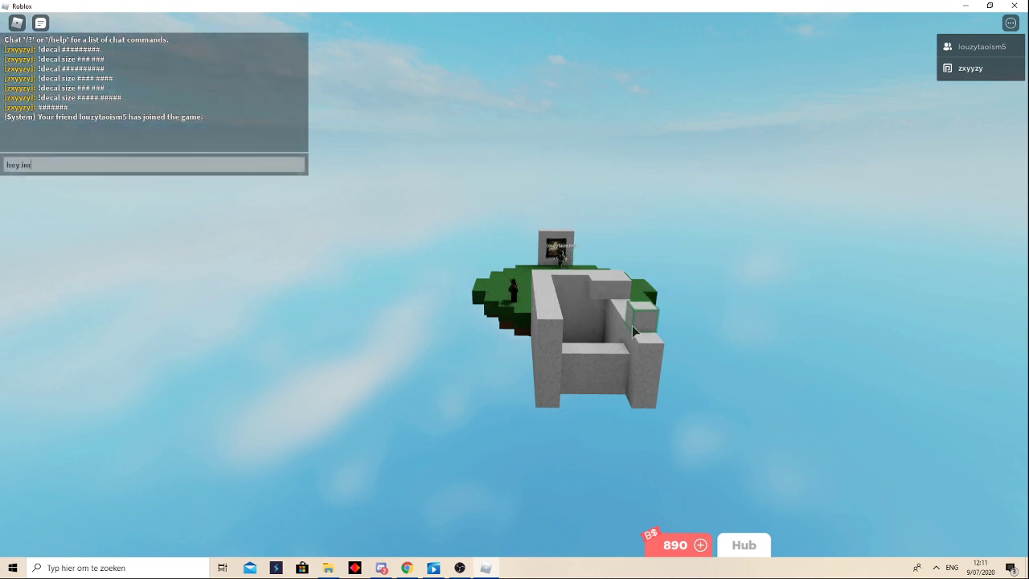
text(rec how to make an)
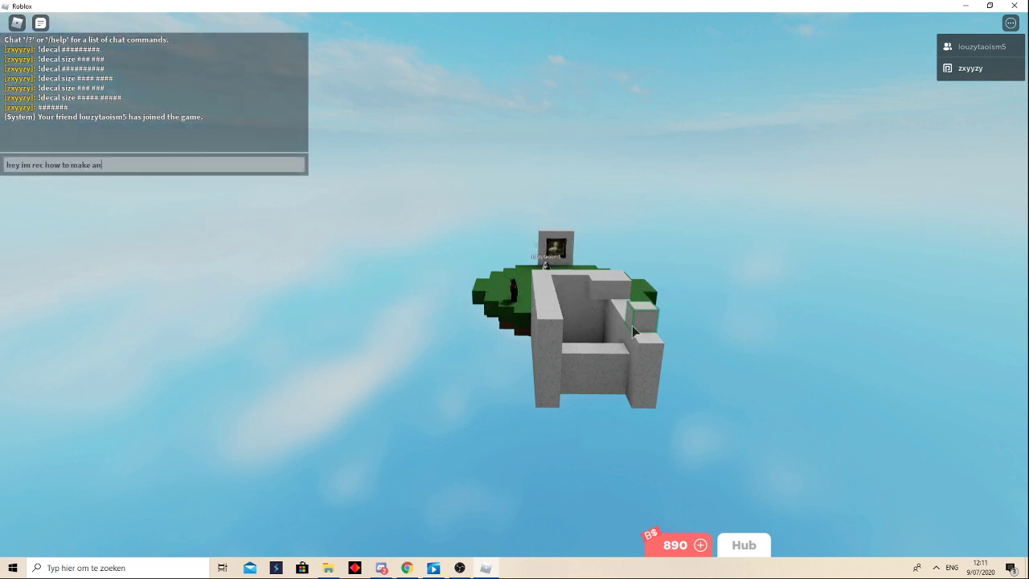
text(blocka)
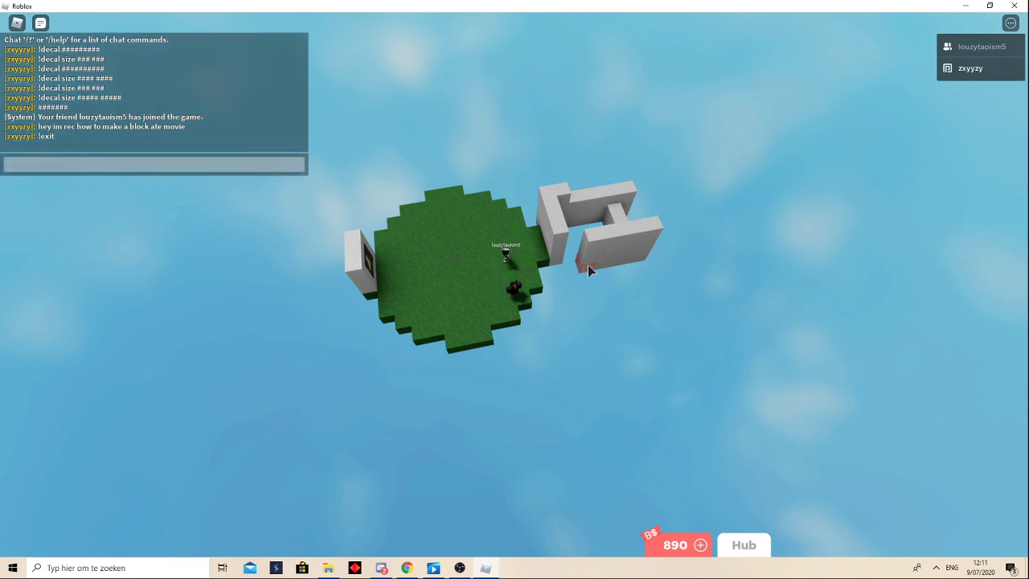
text(!resetwor)
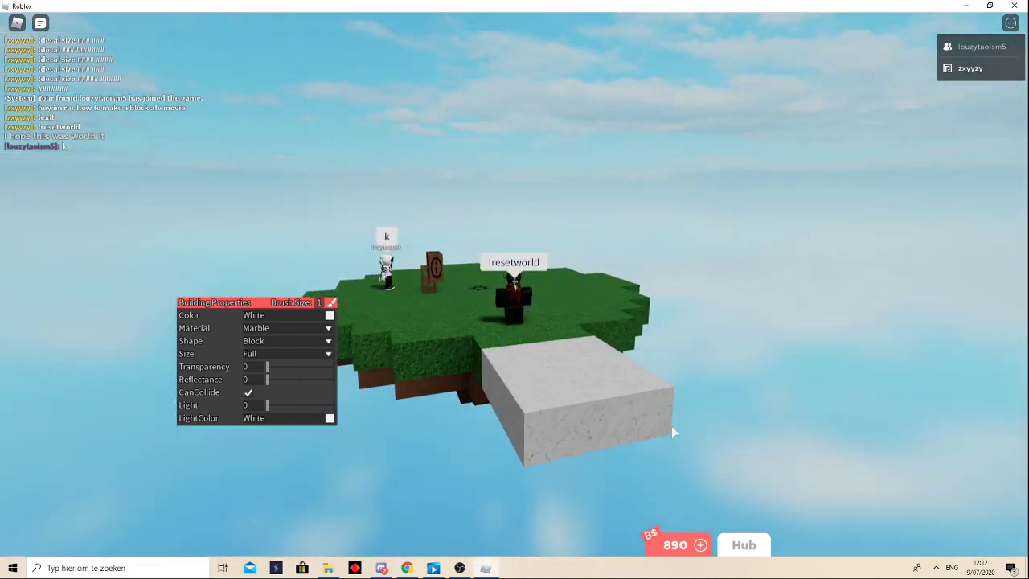
- Place a white marble block off the island's edge as the base start
click(651, 424)
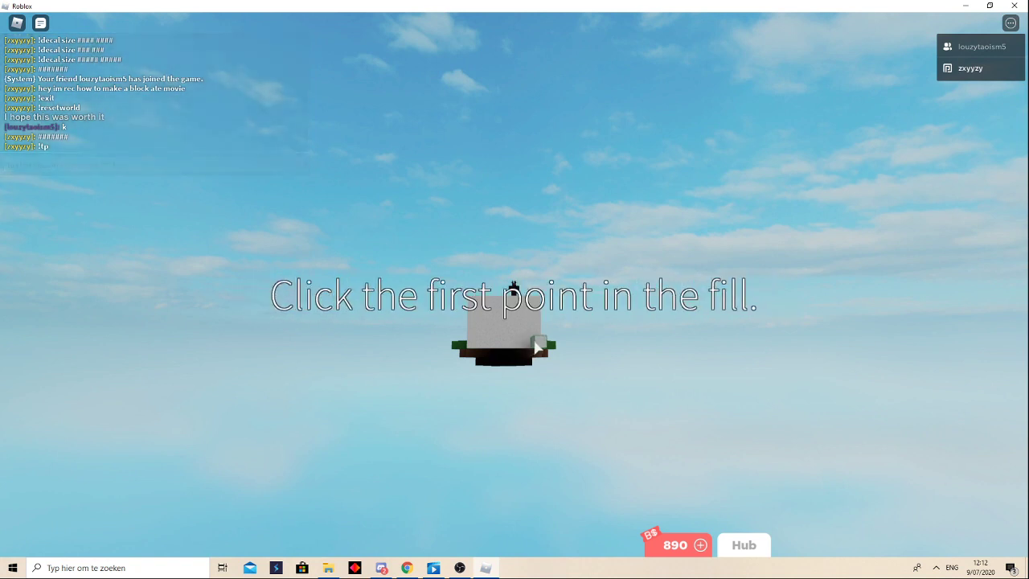
- Fill the long marble floor strip and side walls by picking corner points for each fill
click(539, 345)
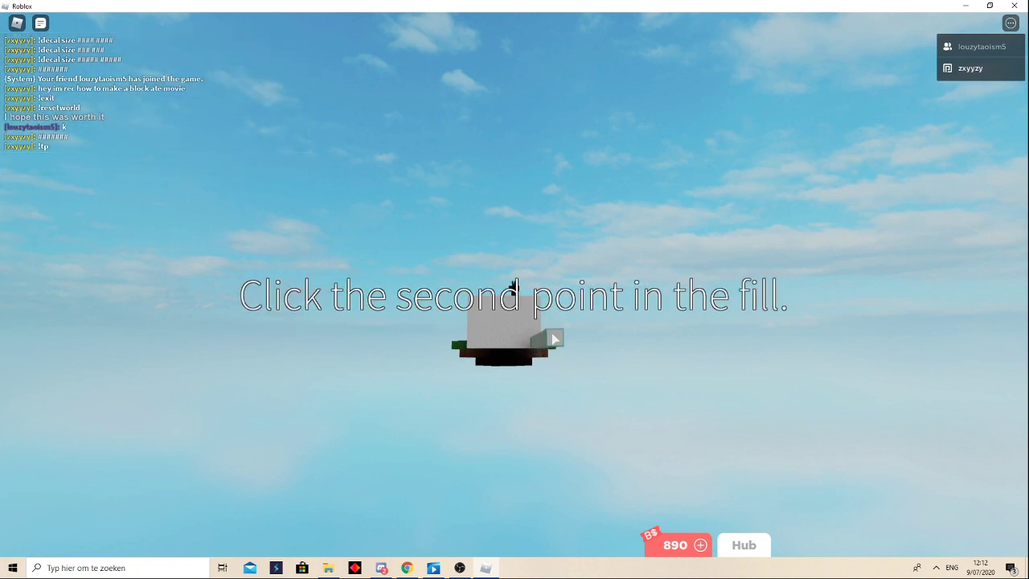
click(571, 336)
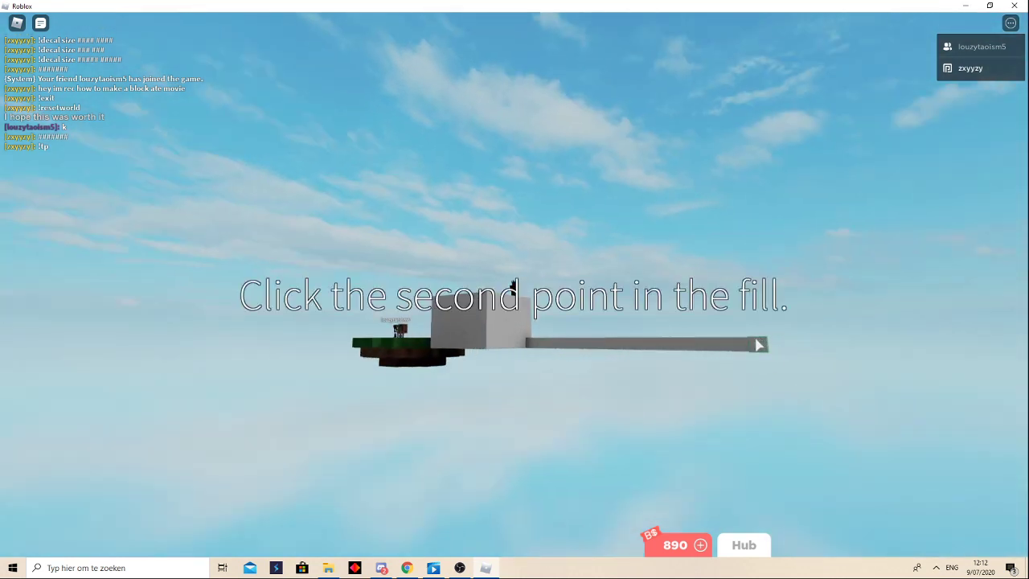
click(759, 344)
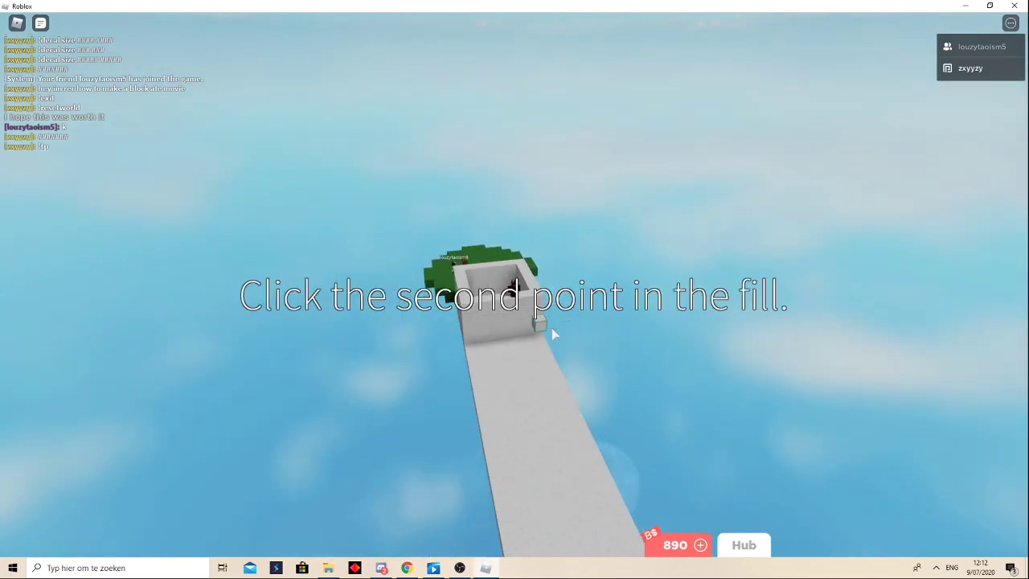
click(553, 321)
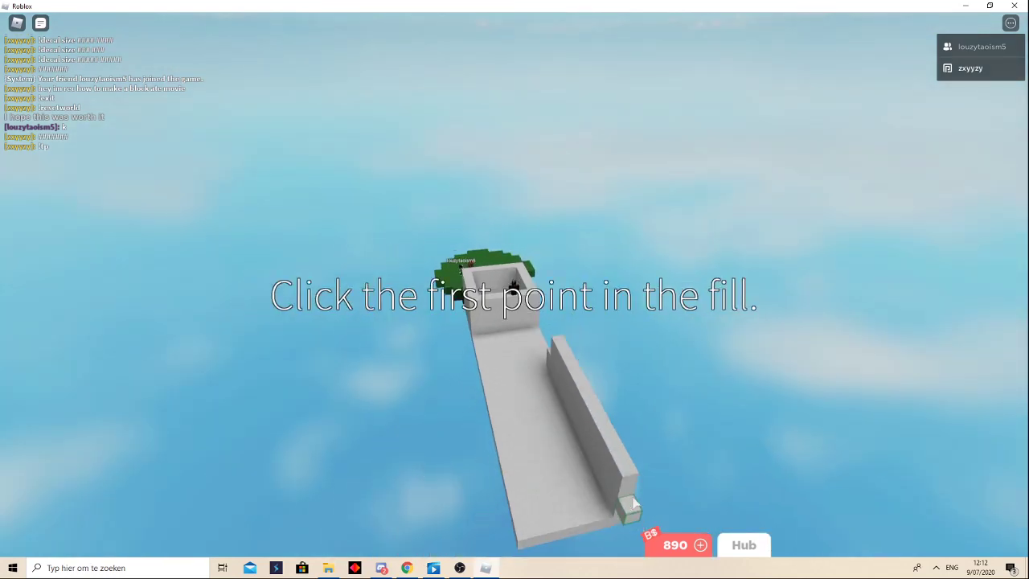
click(635, 504)
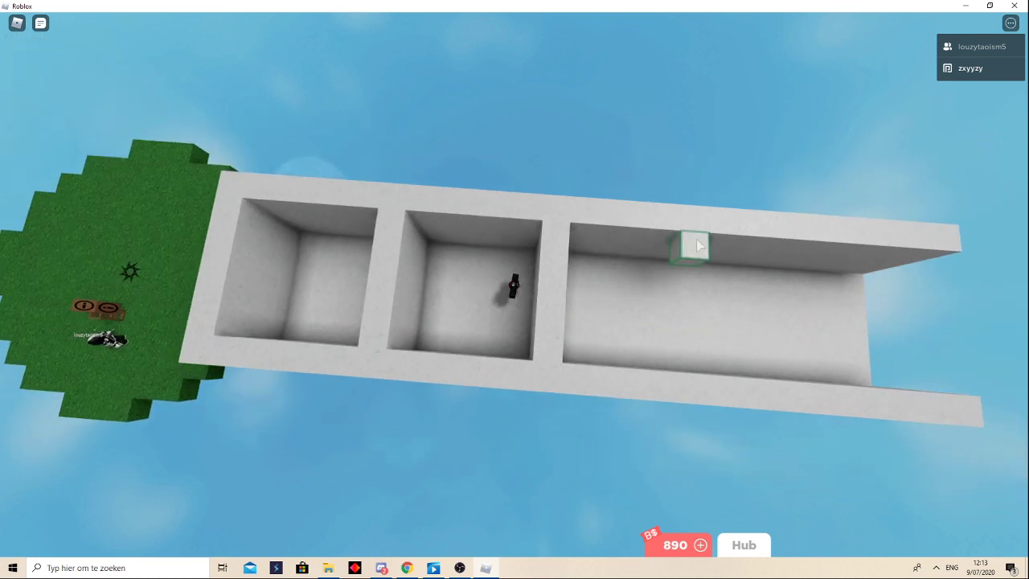
- Send the chat commands to teleport back and exit build mode
click(694, 244)
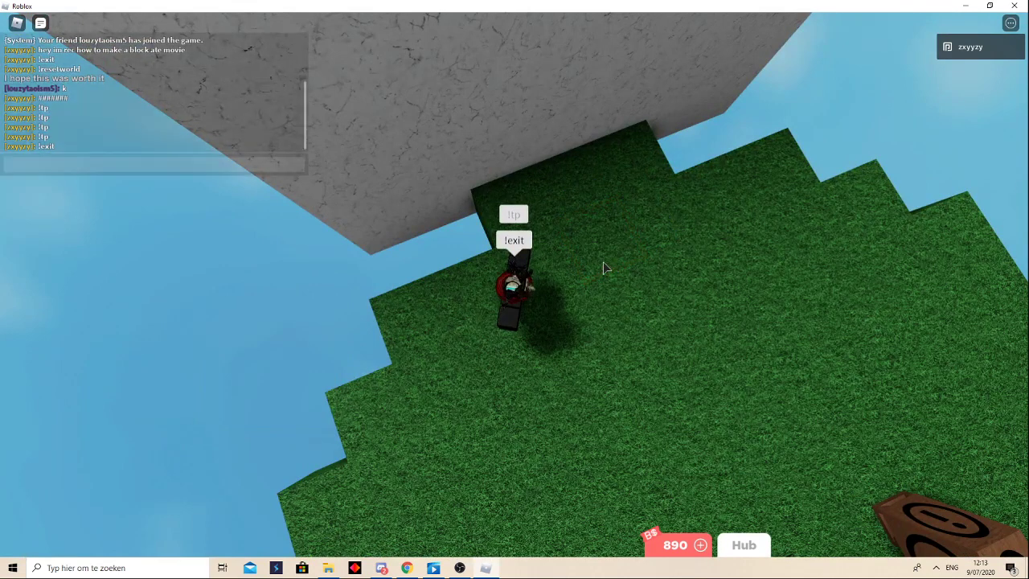
- Send !powerup and the start movie sign command, then set the teleporter destination inside the first room
text(!powerup wa)
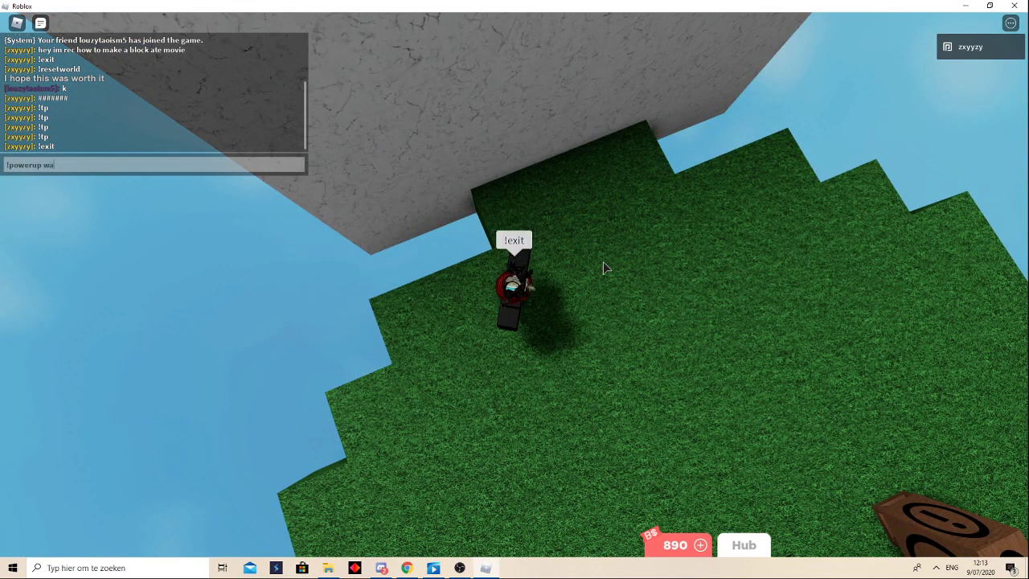
key(Return)
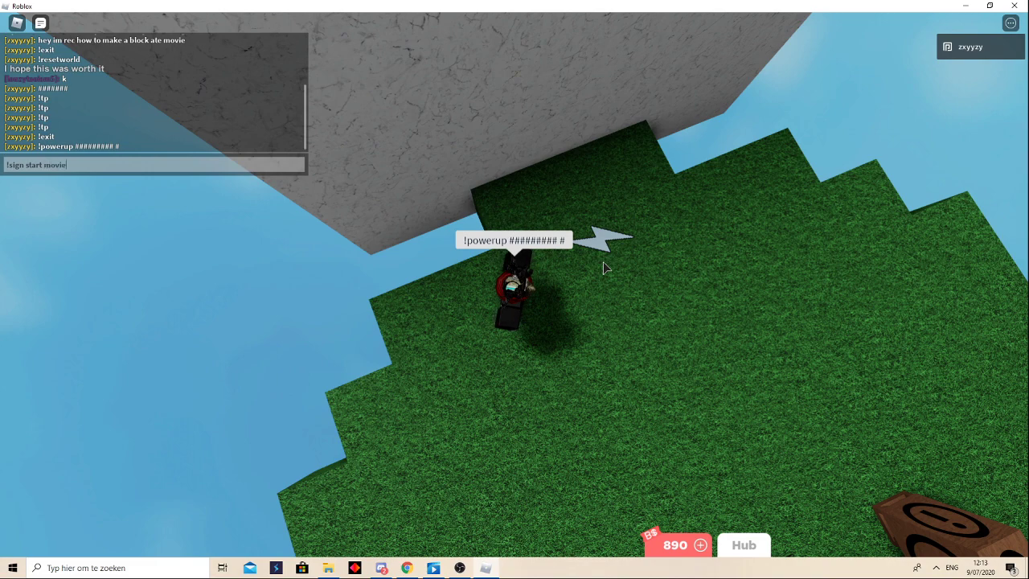
key(Return)
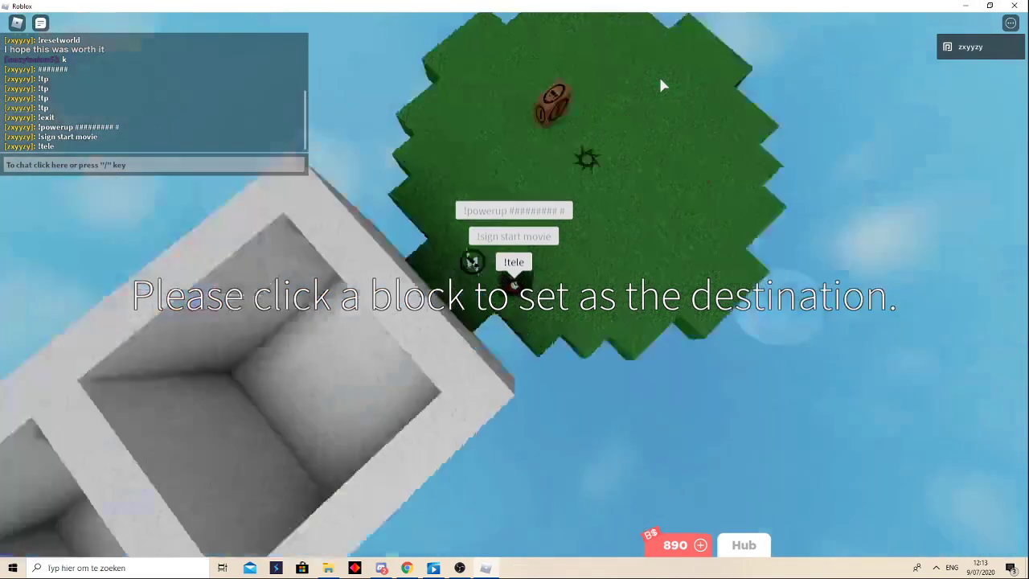
click(422, 378)
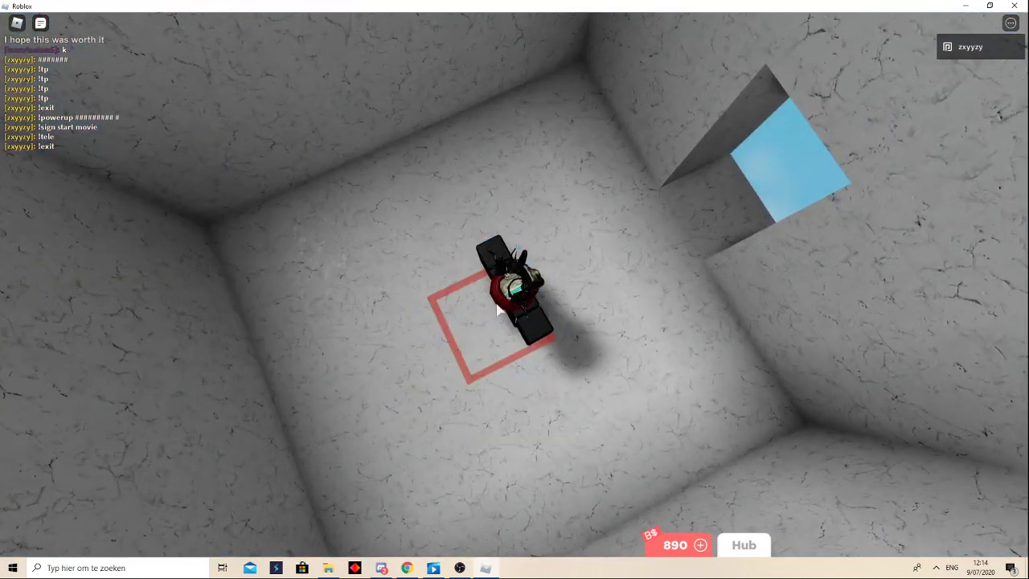
- Send the !timefield command with values 0, 7 for the movie scene
text(!timefee)
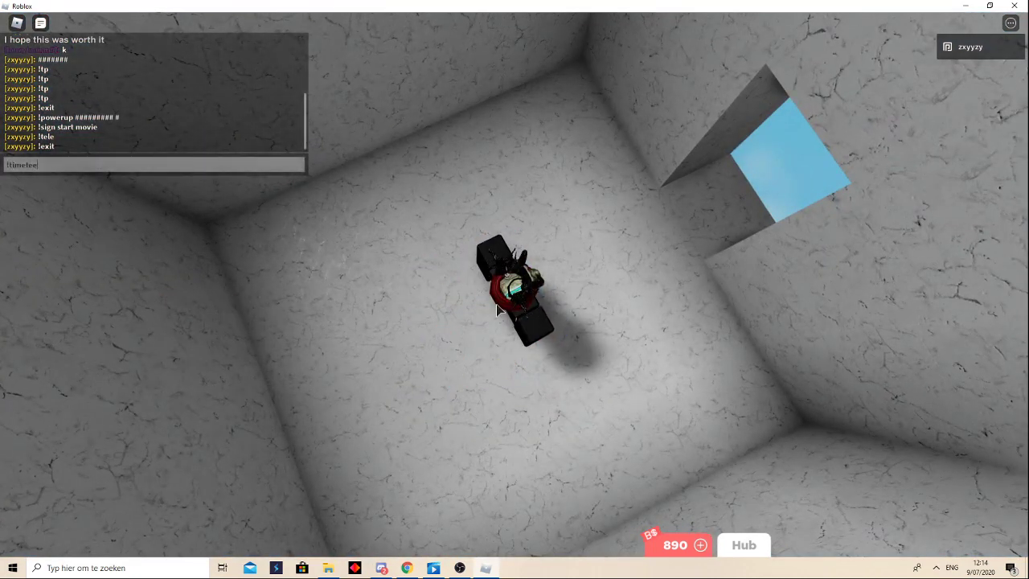
text(le)
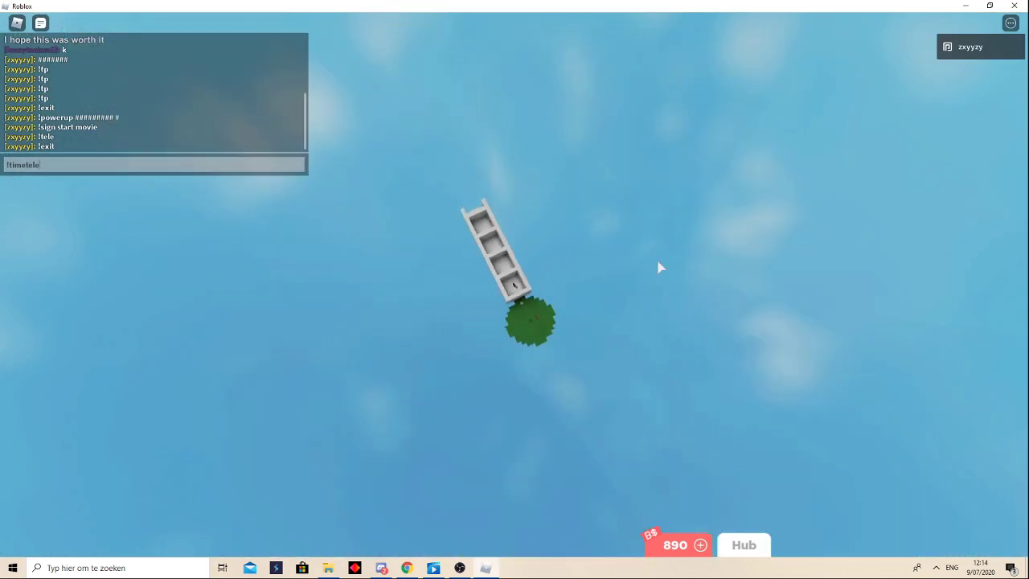
mouse_move(447, 347)
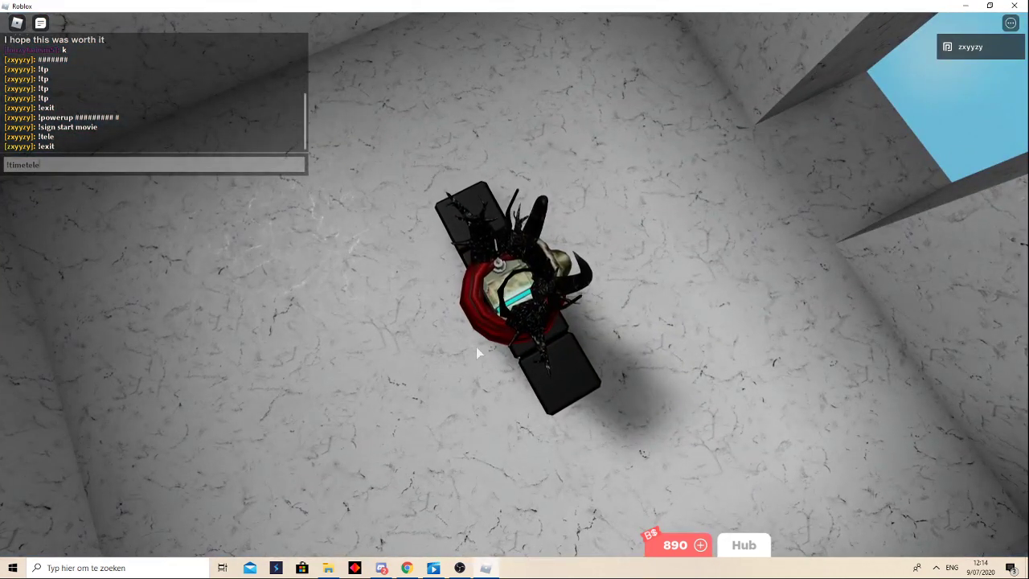
text(0, 7)
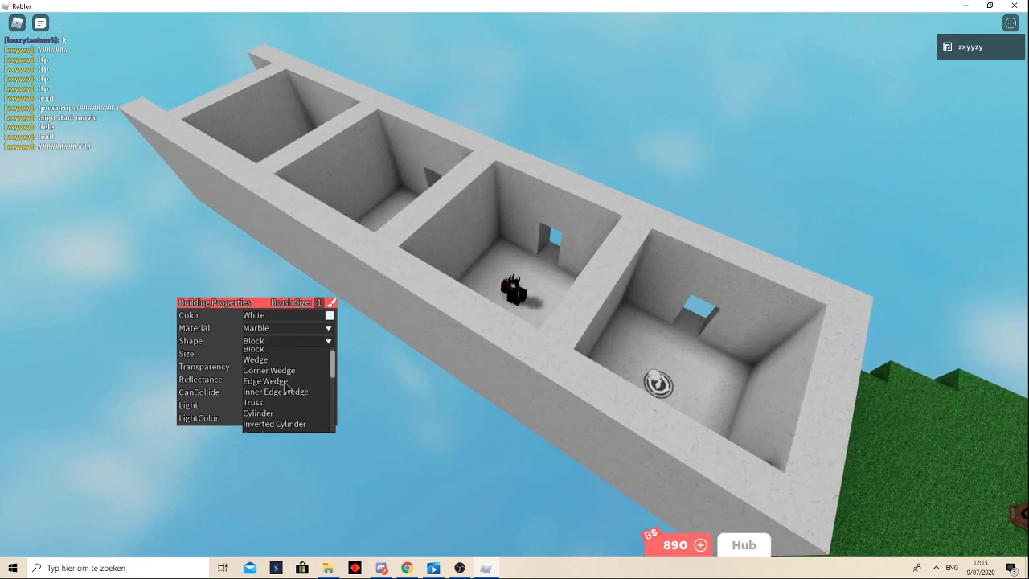
- Change the block shape to Quadrant for the arched doorway top
scroll(down, 3)
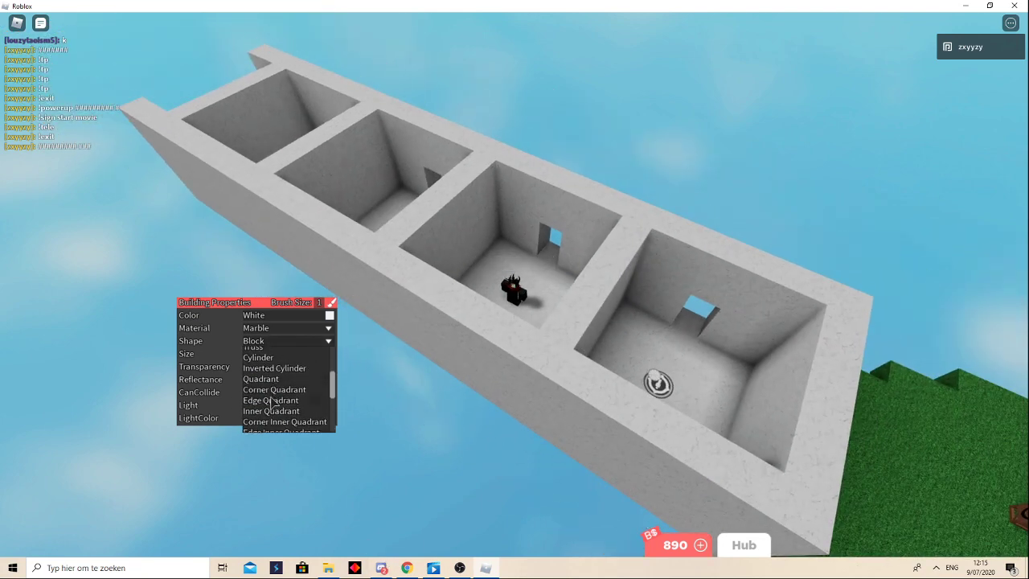
click(270, 412)
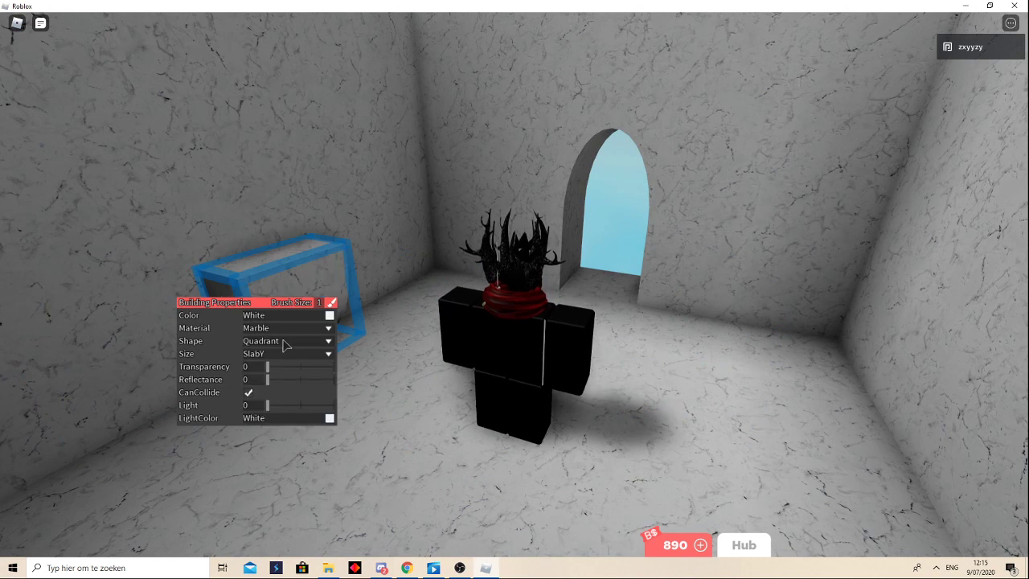
- Place a brown wooden SlabX door in the arched doorway
click(328, 313)
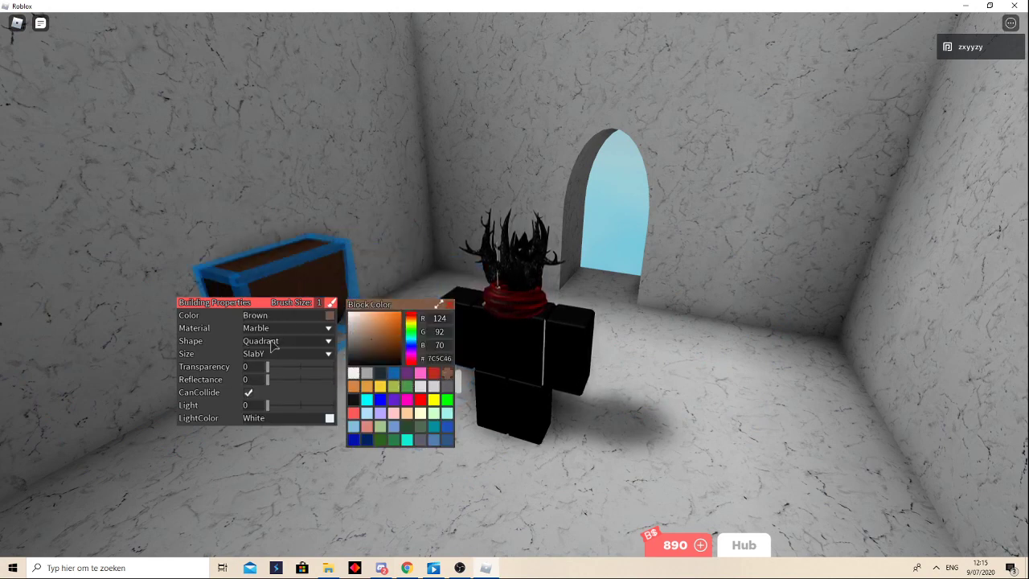
click(286, 328)
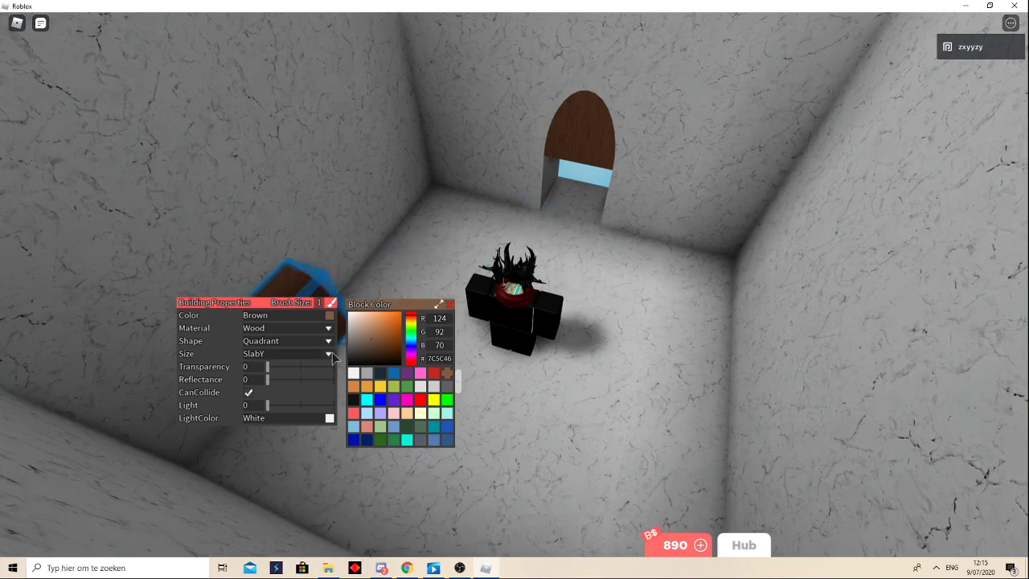
click(286, 341)
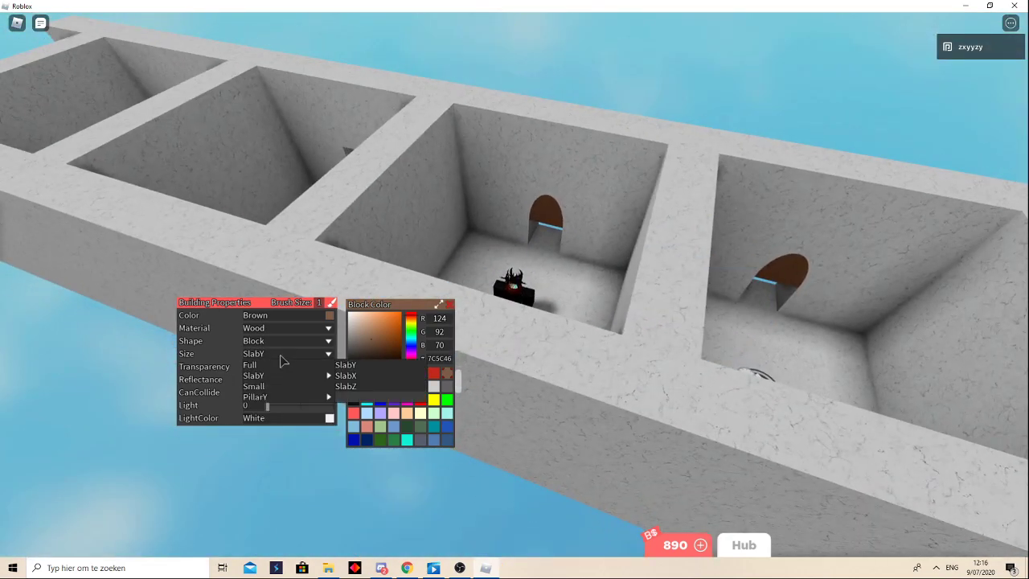
click(249, 363)
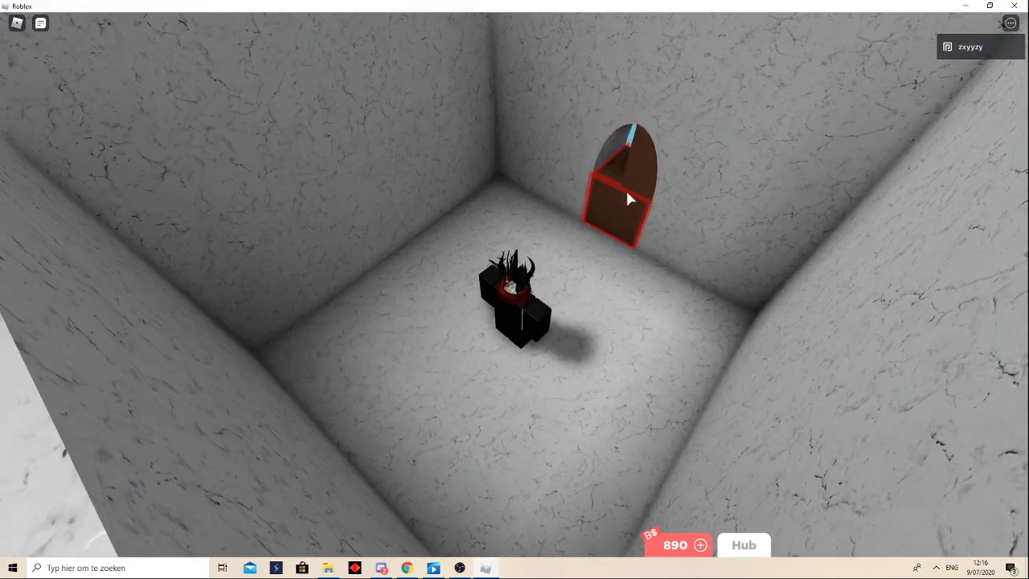
click(618, 196)
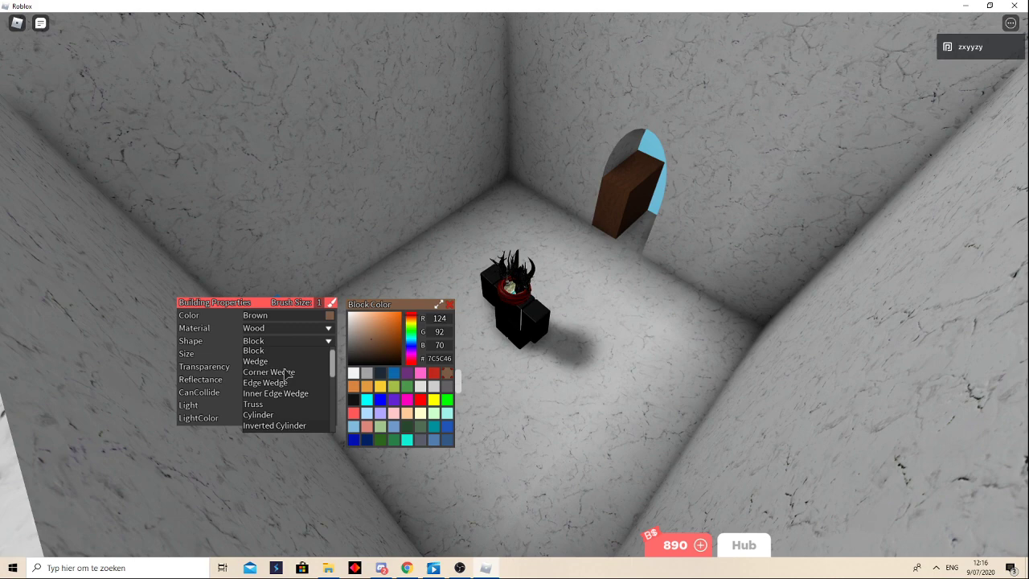
- Change the block shape to Sphere for the next props
scroll(down, 3)
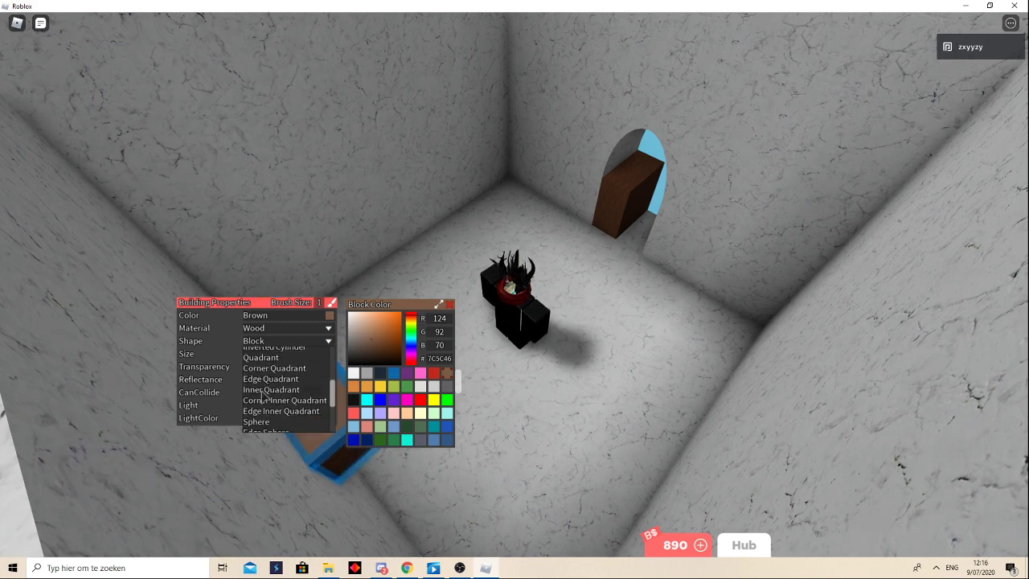
click(261, 357)
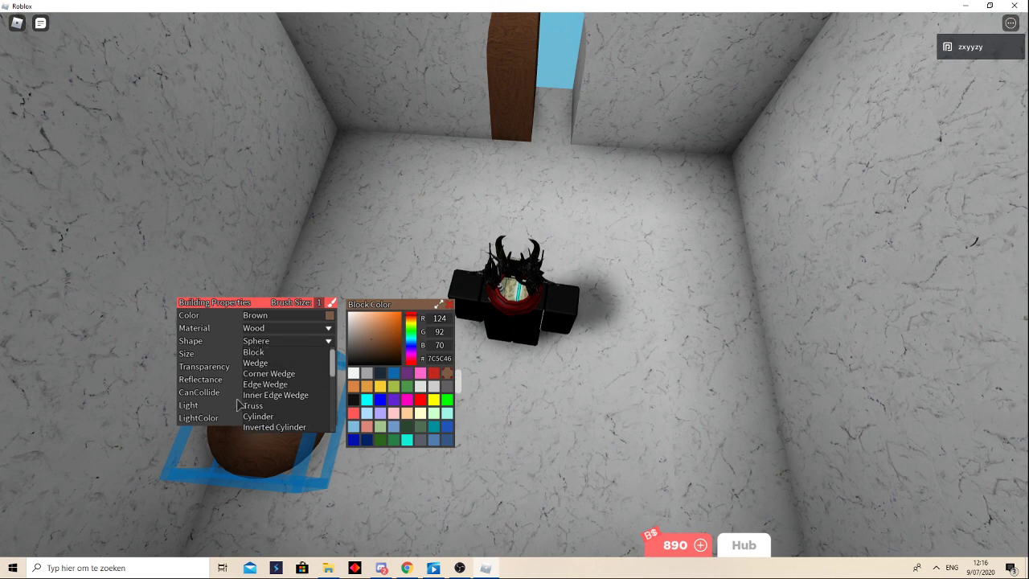
- Add a white cylinder body beside the door and give it Really black small eyes
click(257, 417)
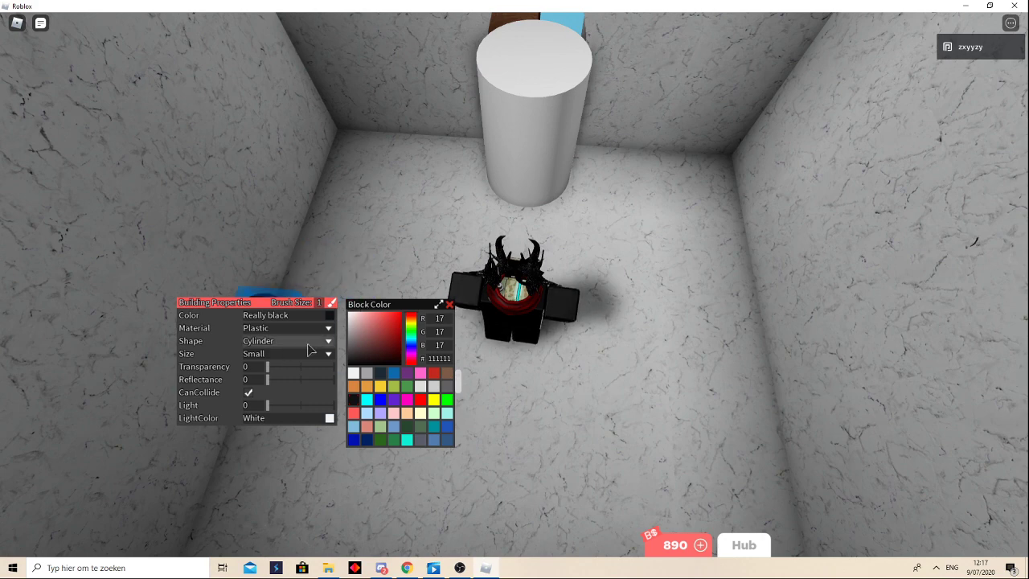
click(286, 340)
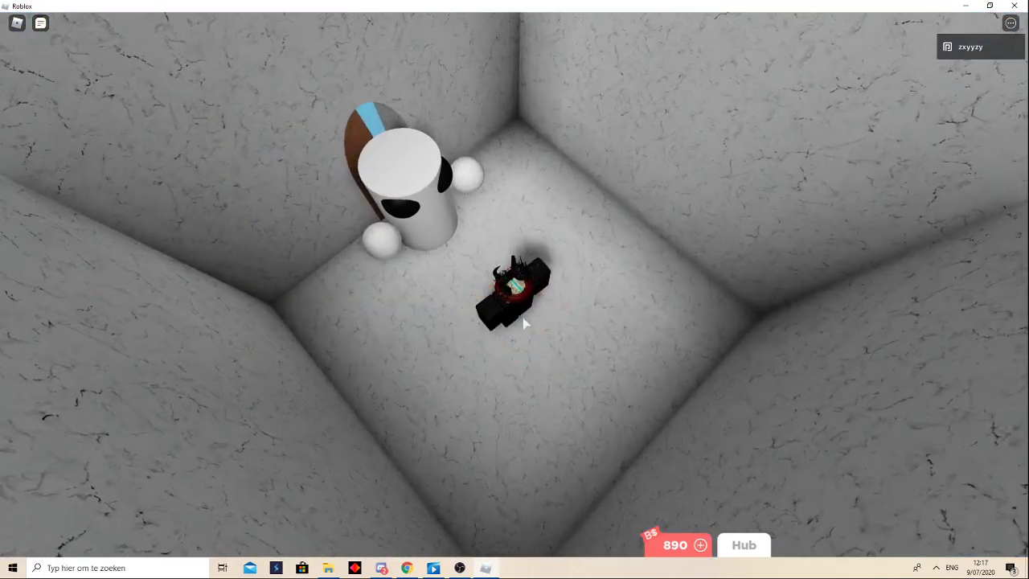
- Teleport to the neighbouring room with the !timetele chat command
key(/)
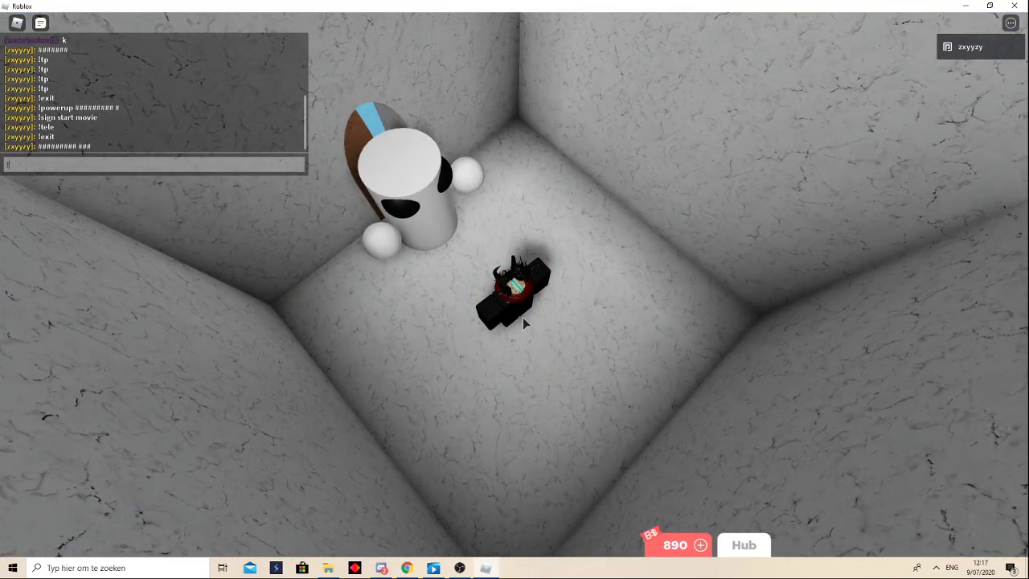
text(!timetele)
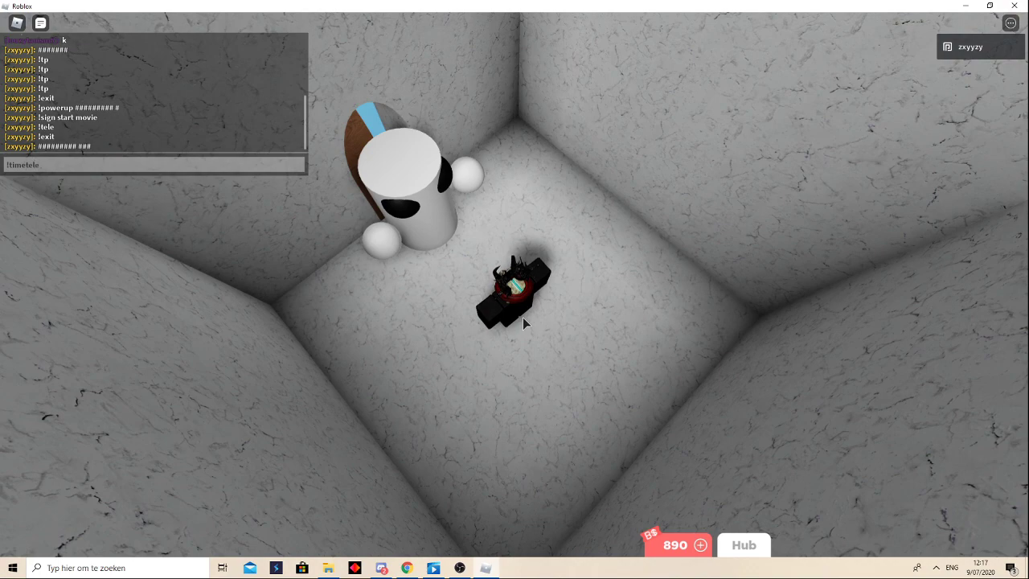
key(Return)
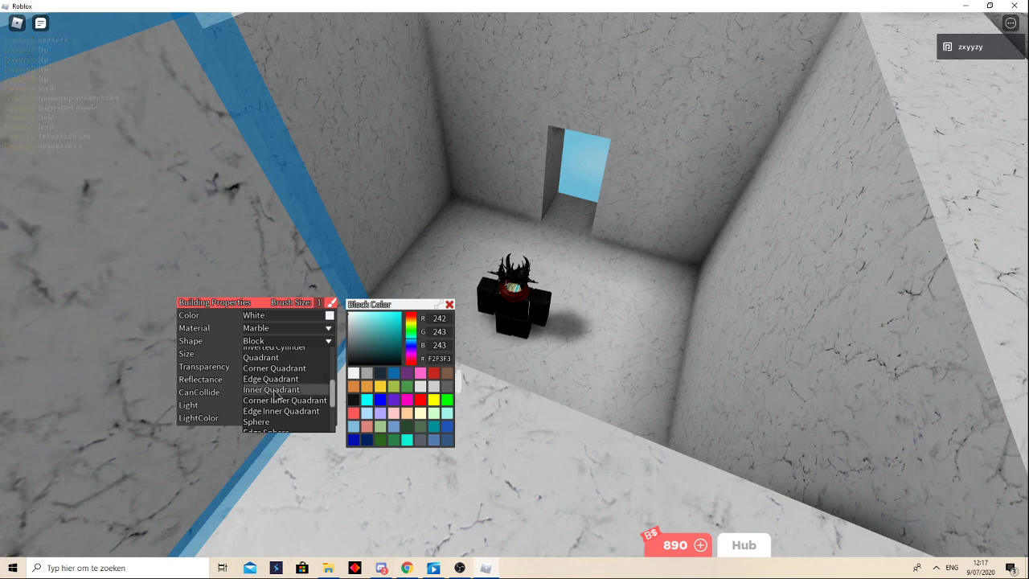
- Place full-size inner quadrant marble pieces at the doorway top to form an arch
click(270, 389)
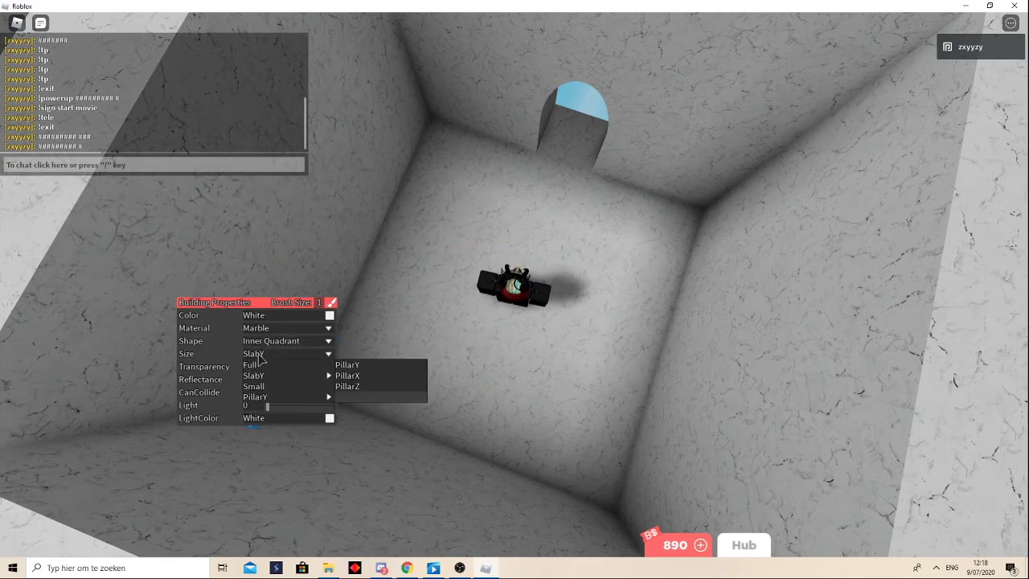
click(251, 363)
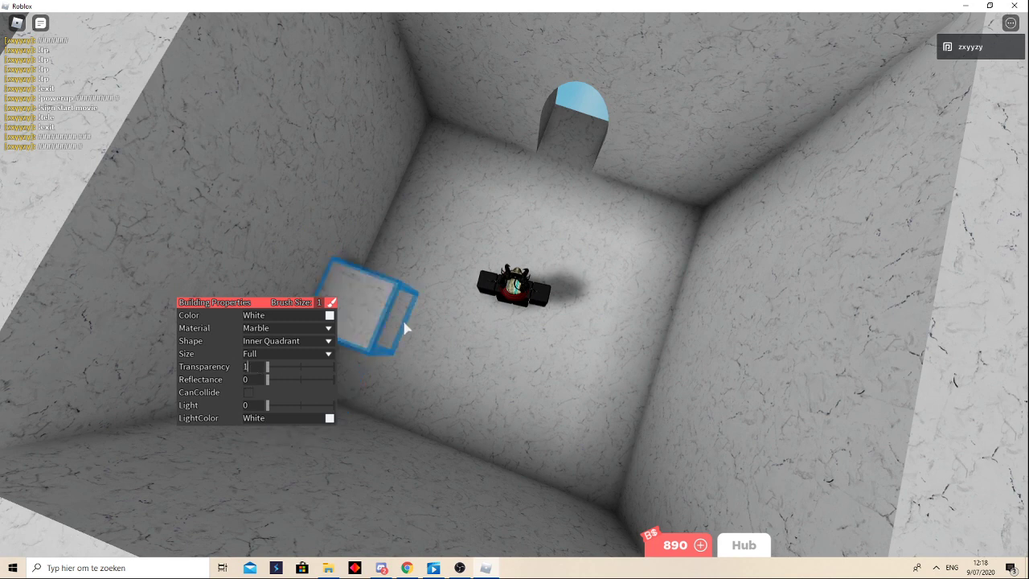
click(286, 340)
text(!sign)
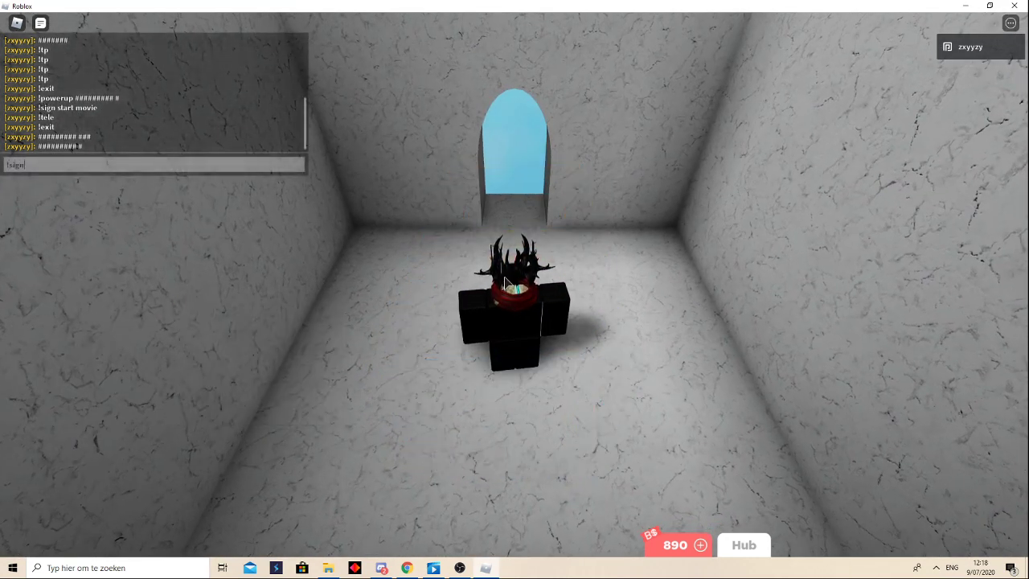
- Enter the sign text "Person: Hey." for the dialogue signs in the room
text(P)
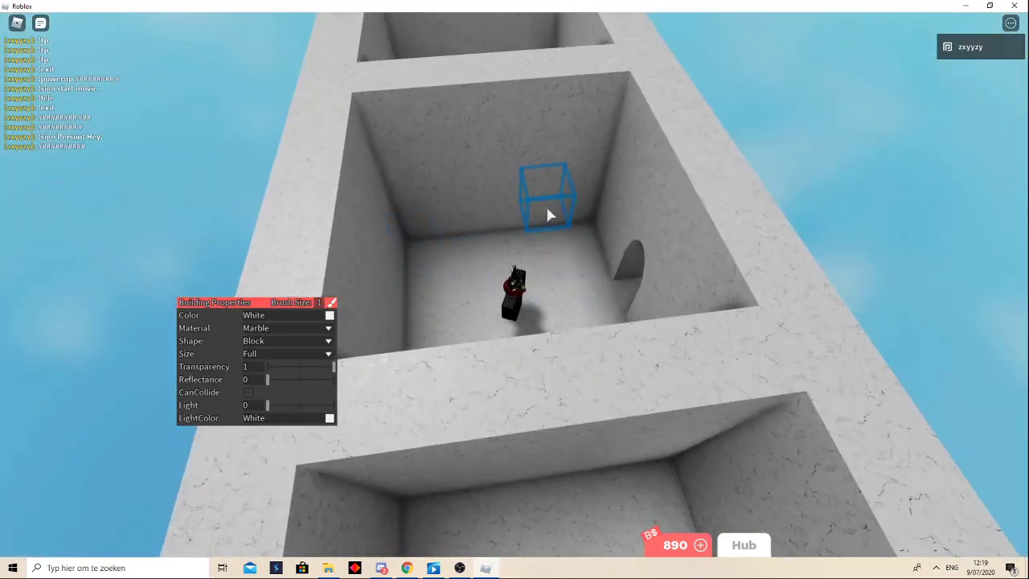
mouse_move(566, 248)
text(!ezsign)
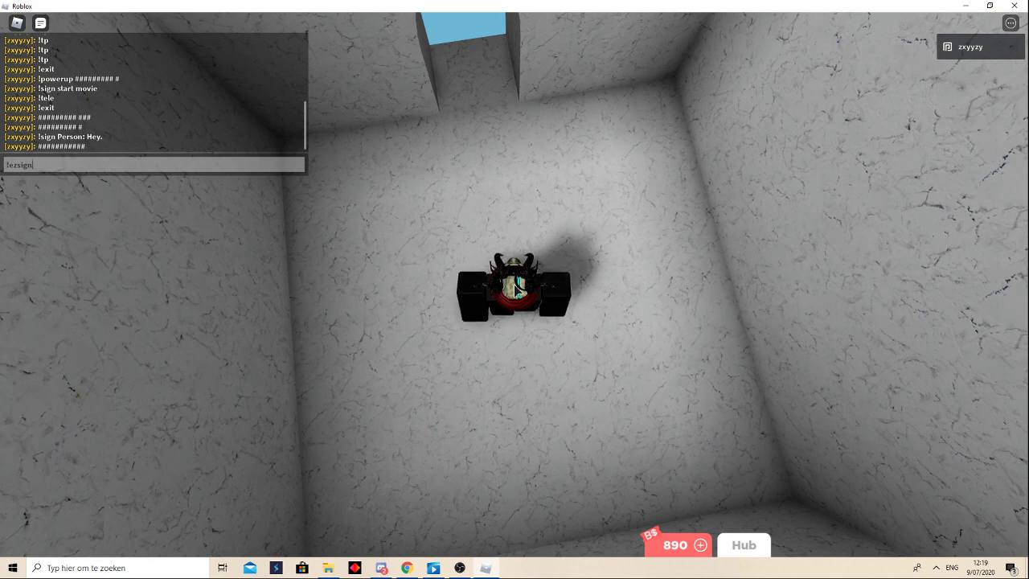
text(Pers)
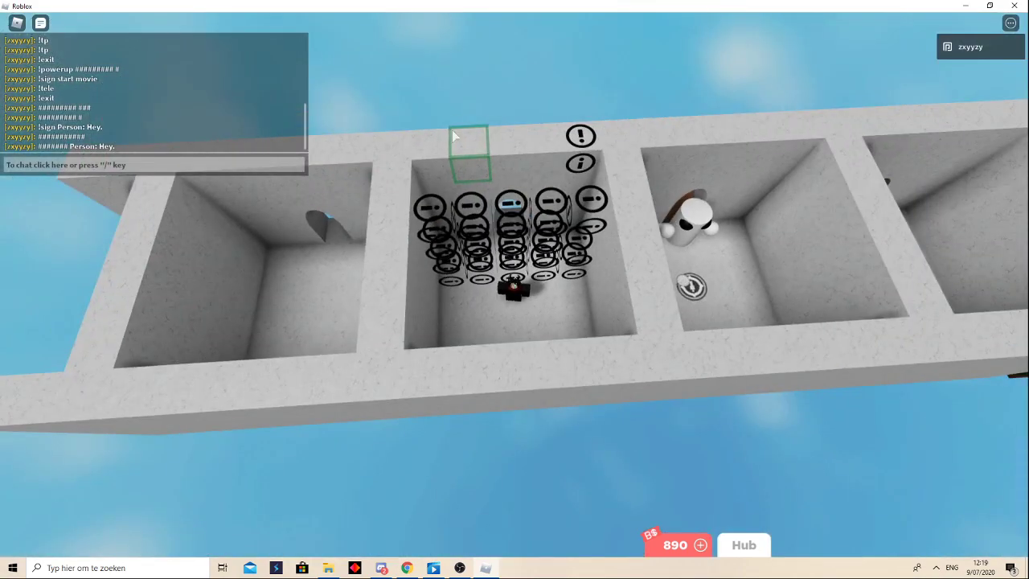
- Read a dialogue sign's "Person: Hey." message and close it
click(580, 137)
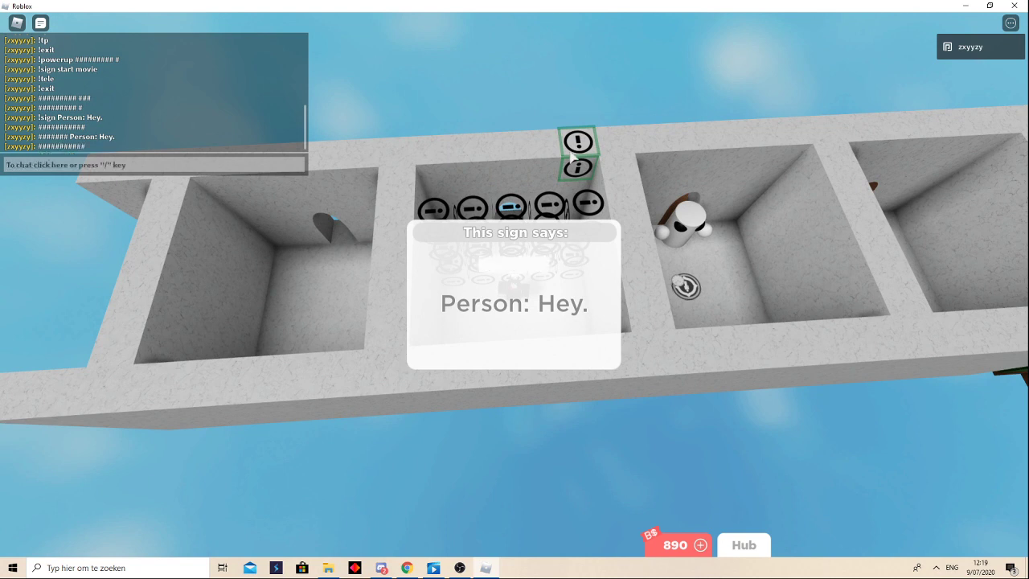
text(tezhidewde)
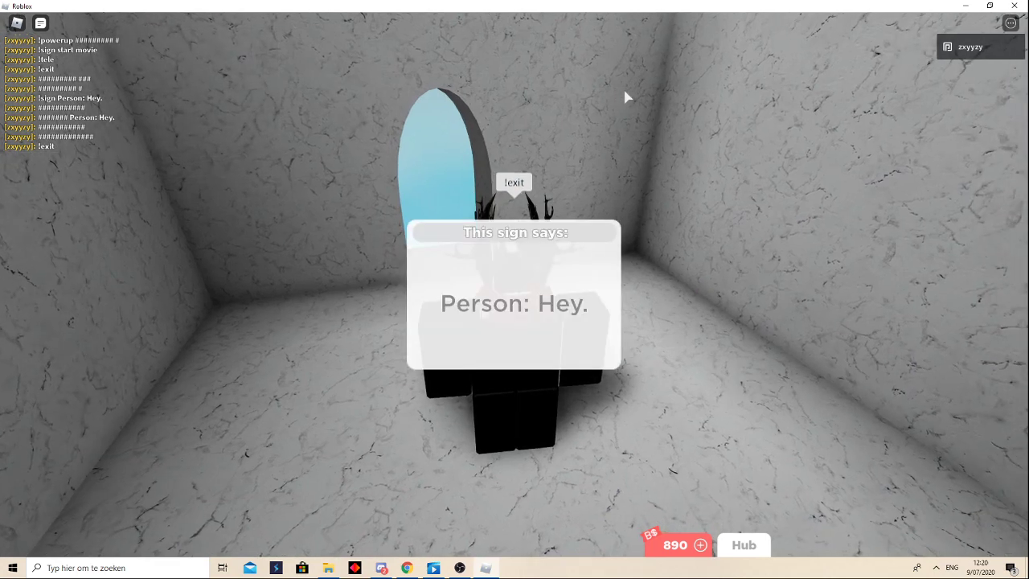
mouse_move(550, 86)
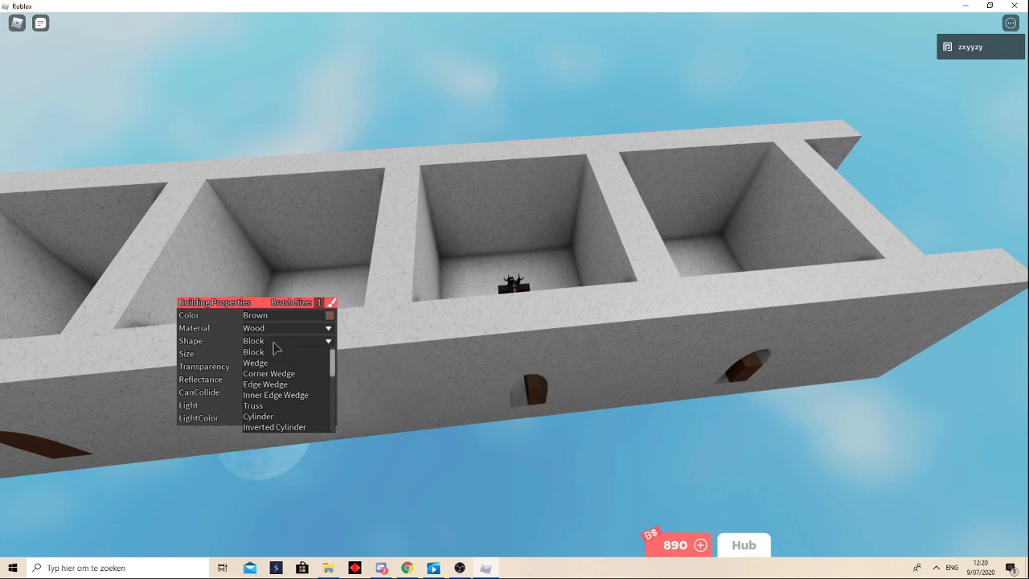
- Choose the Quadrant shape for a brown wooden quarter-round wall piece
scroll(down, 3)
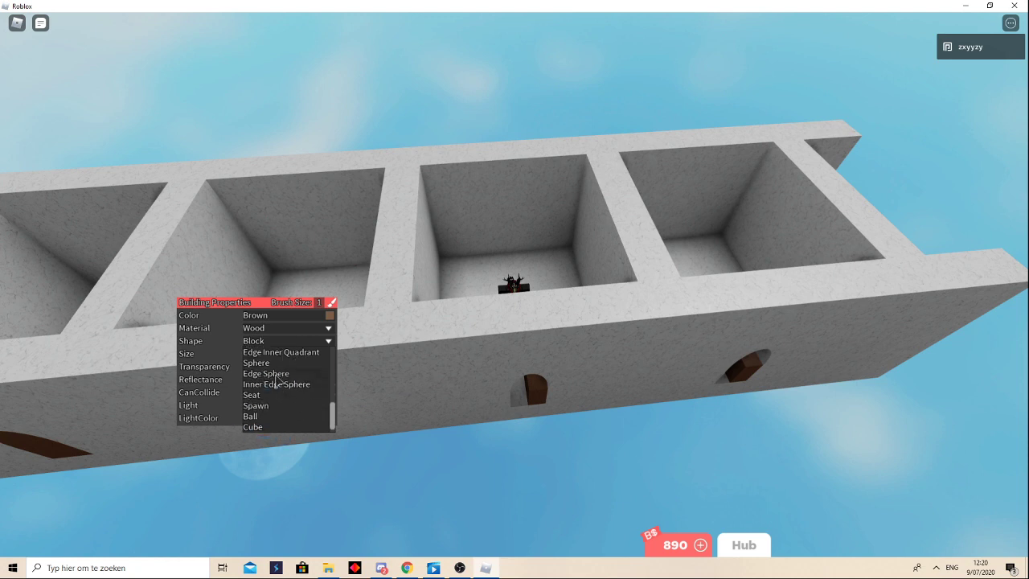
click(265, 352)
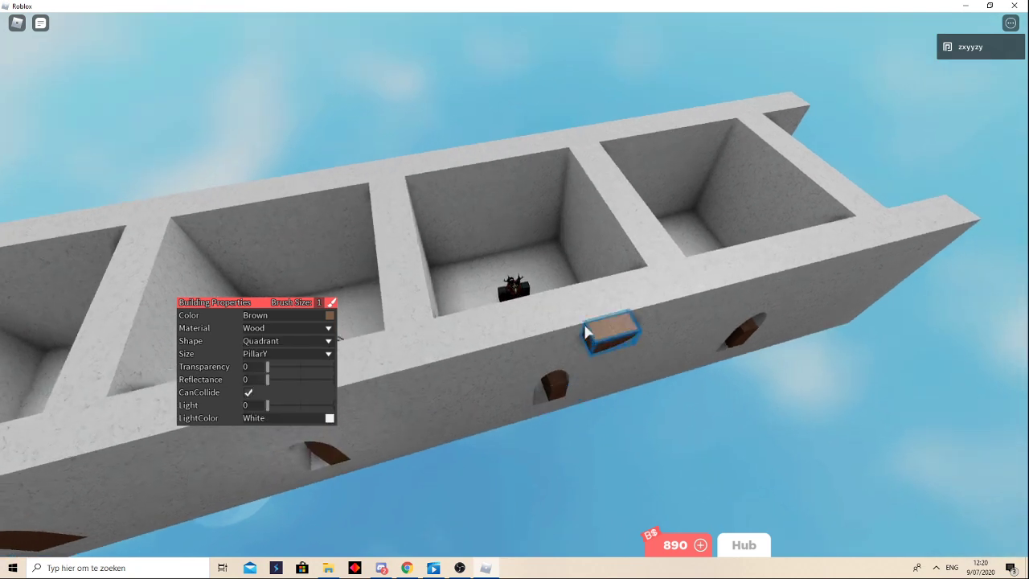
mouse_move(587, 302)
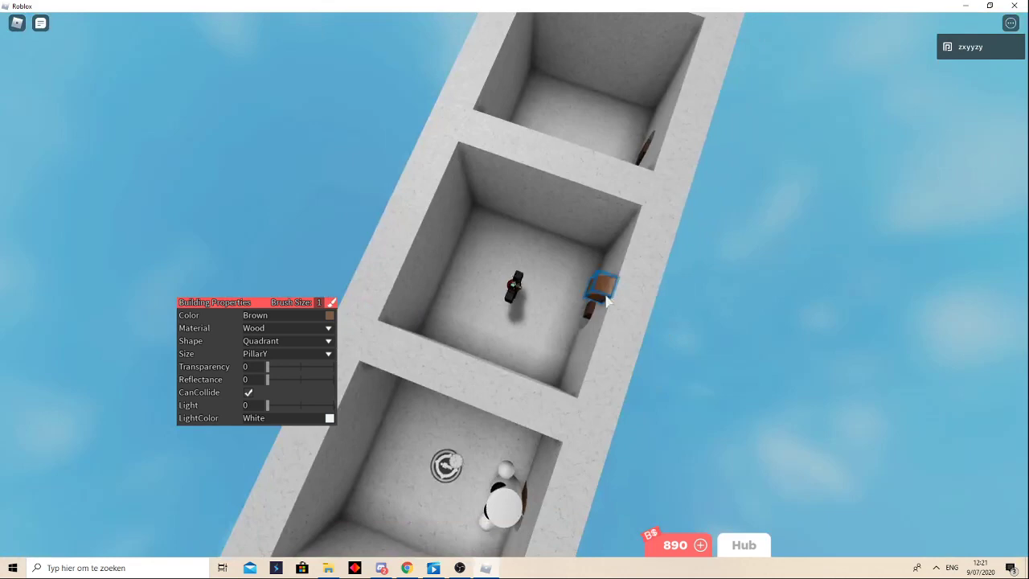
mouse_move(635, 157)
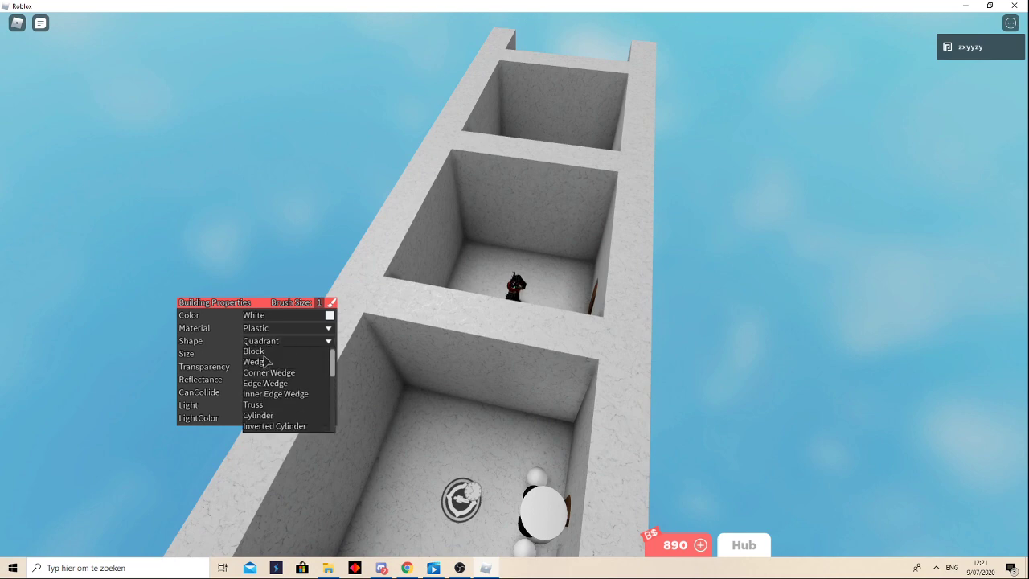
- Select the Sphere shape for building the round white figures
click(257, 415)
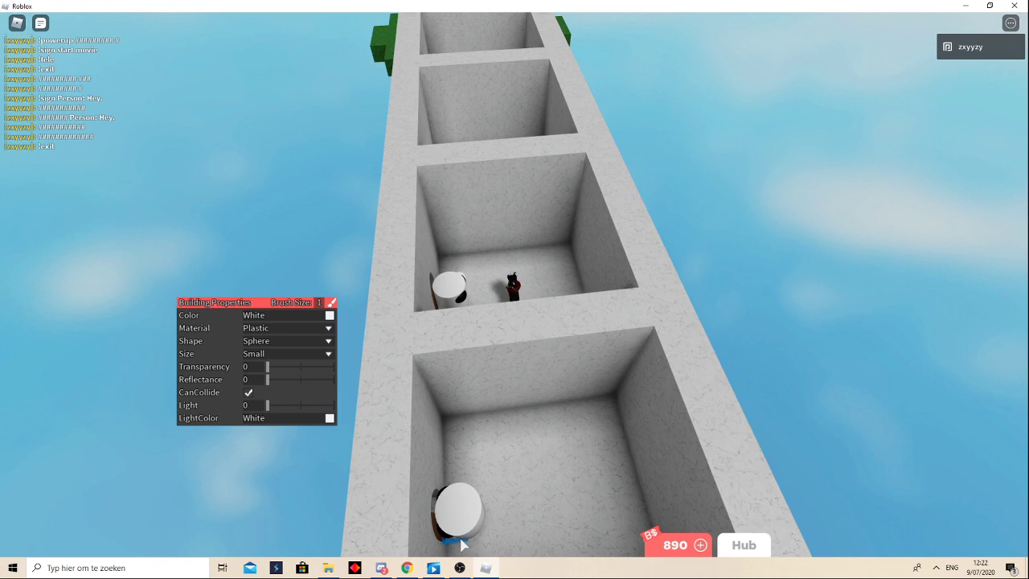
mouse_move(470, 545)
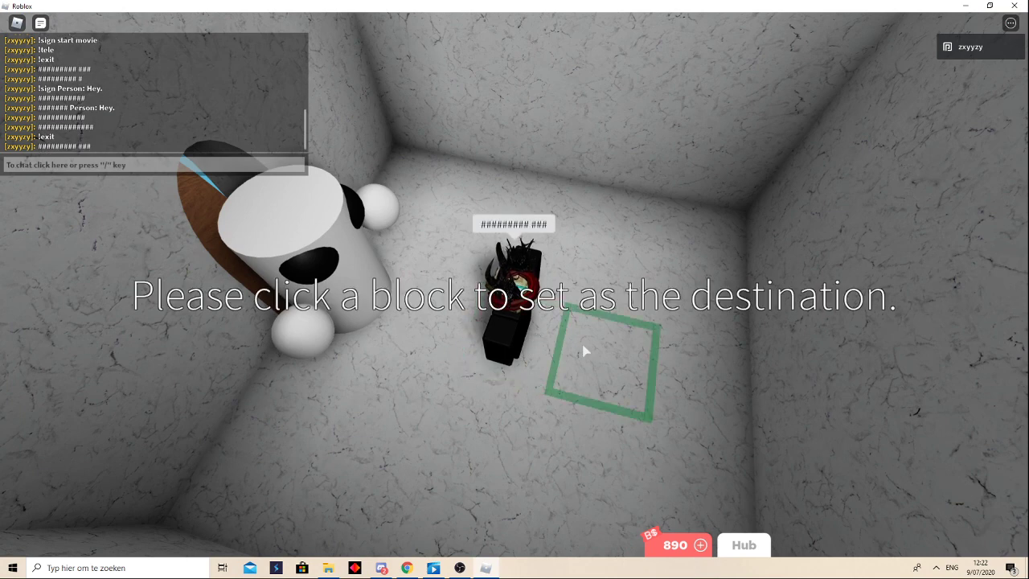
- Set the block inside the marble room as the teleporter's destination
click(598, 350)
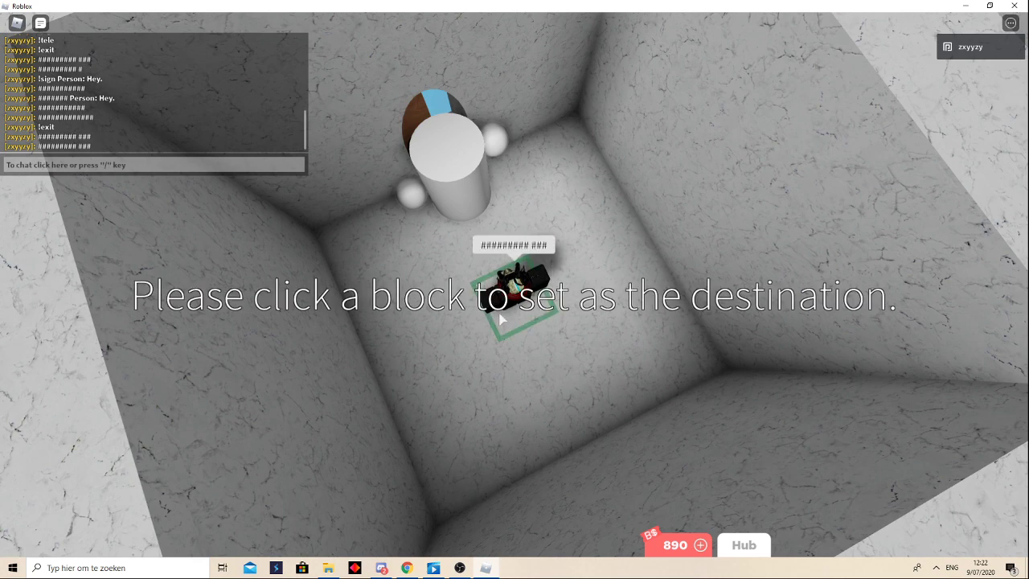
click(501, 318)
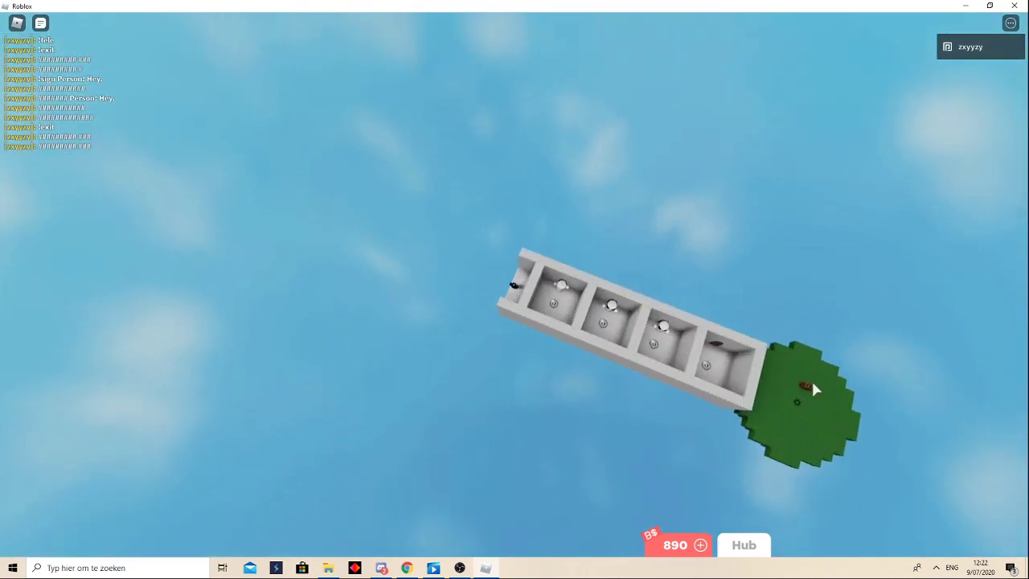
- Enter the !camera limit 0.5 command and a !powerup walkspeed 16 command
text(!camer)
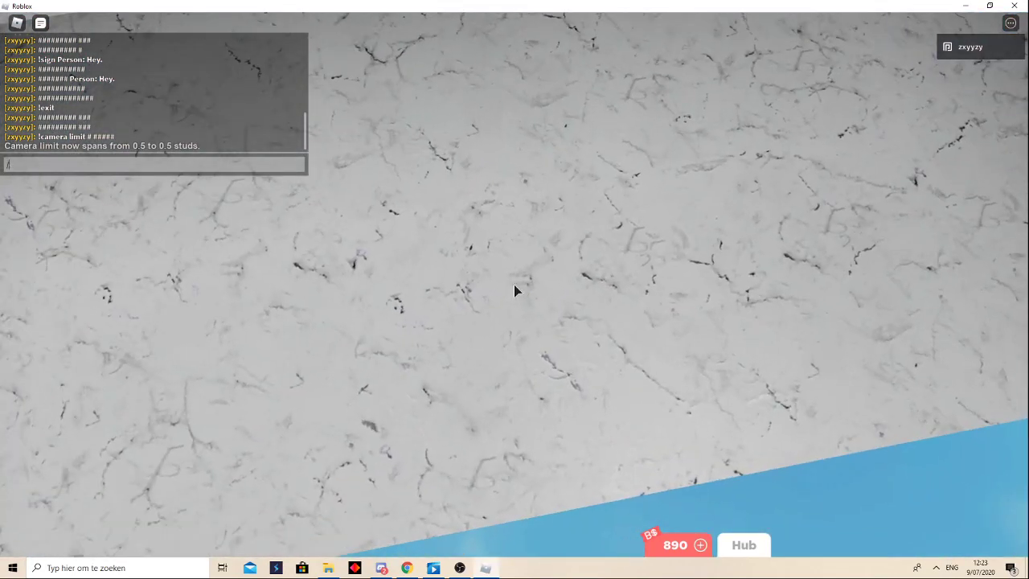
text(powerup w)
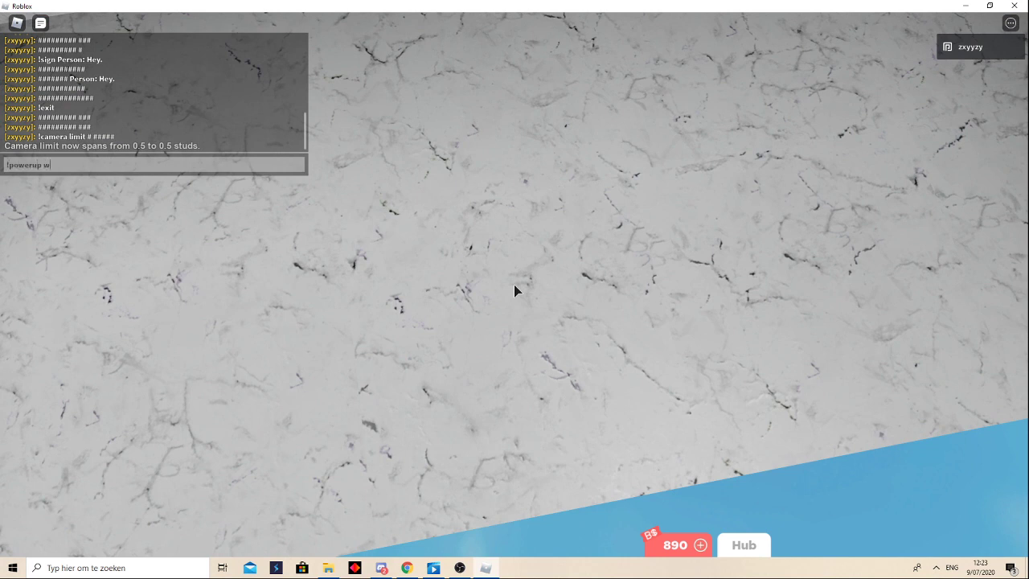
text(alkspeed 16)
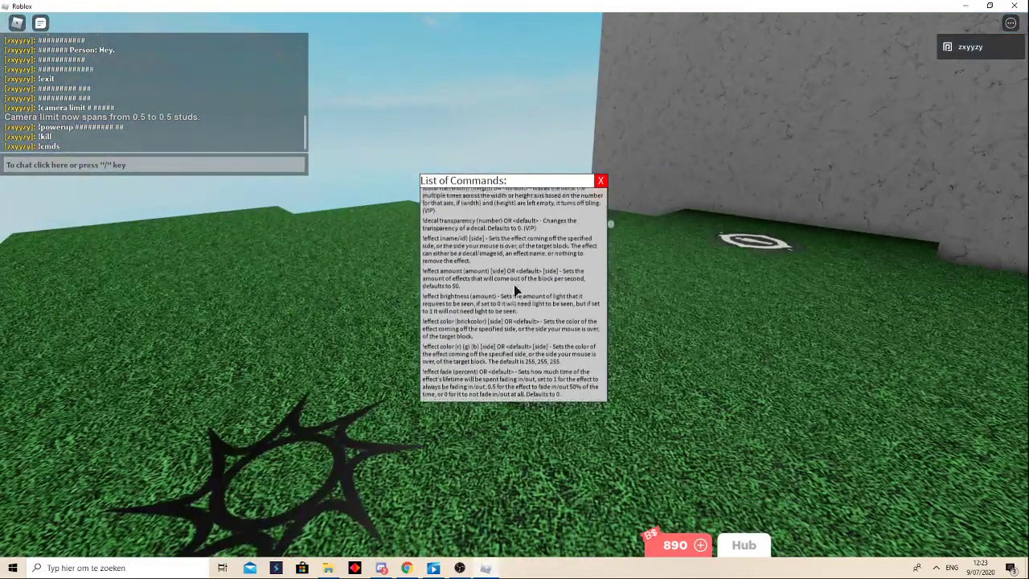
- Scroll through the List of Commands window, then close it to run !collisions off
scroll(down, 3)
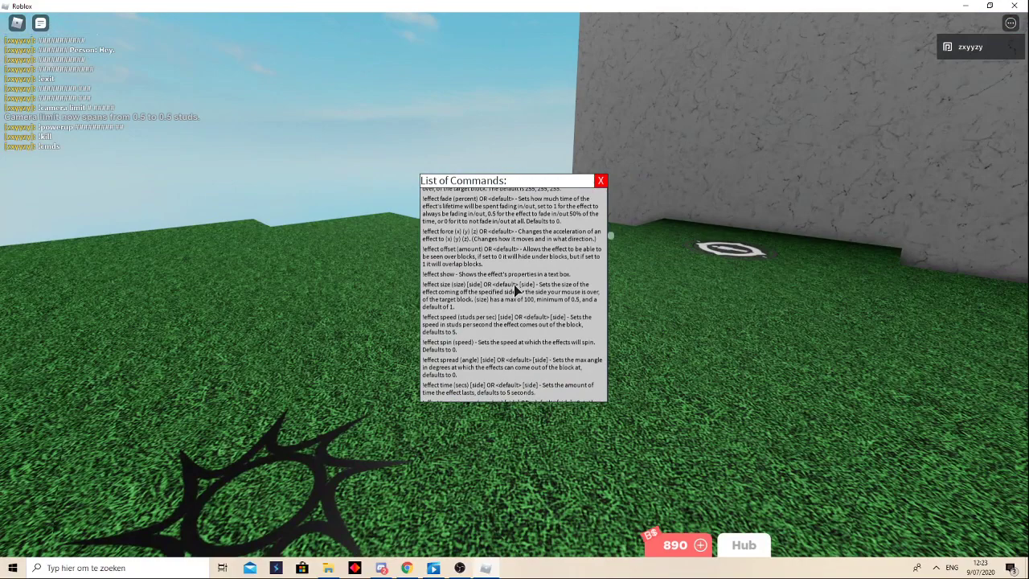
scroll(up, 3)
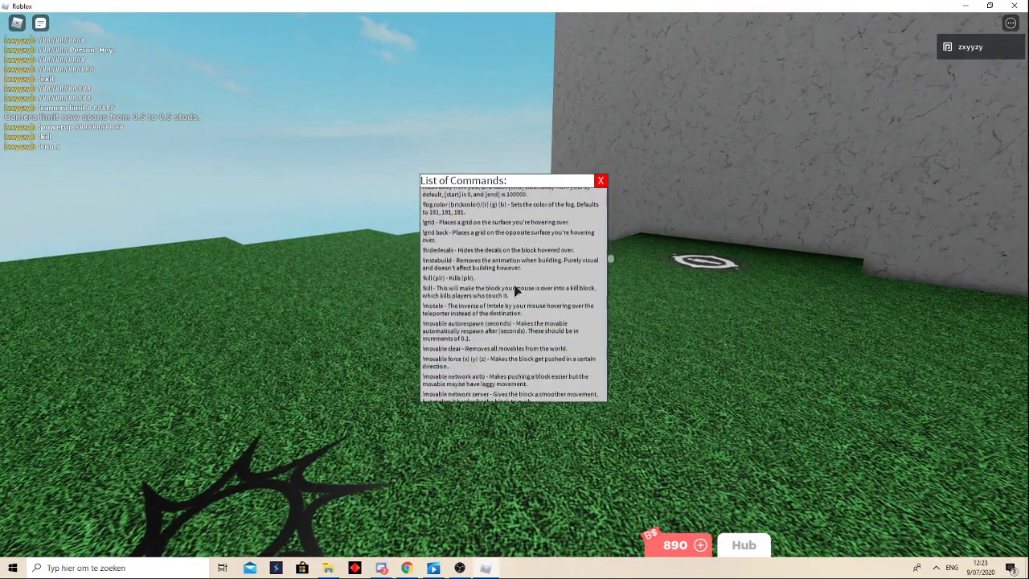
scroll(up, 3)
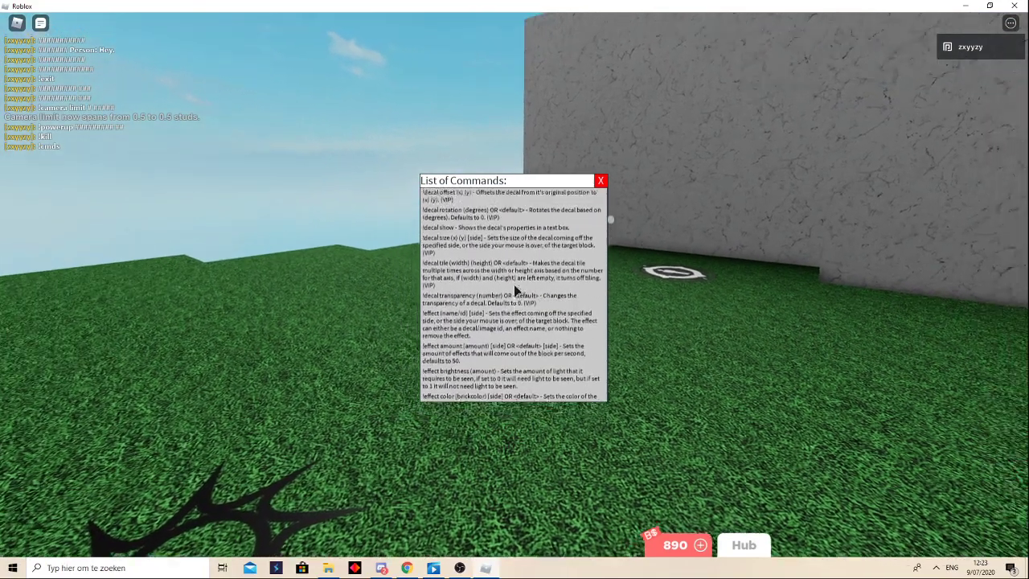
scroll(up, 3)
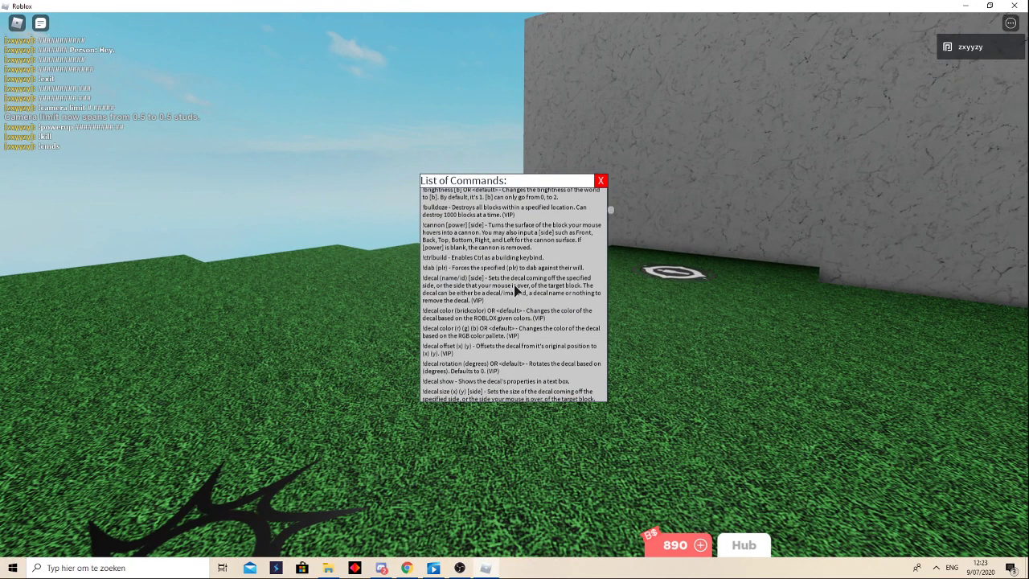
scroll(down, 3)
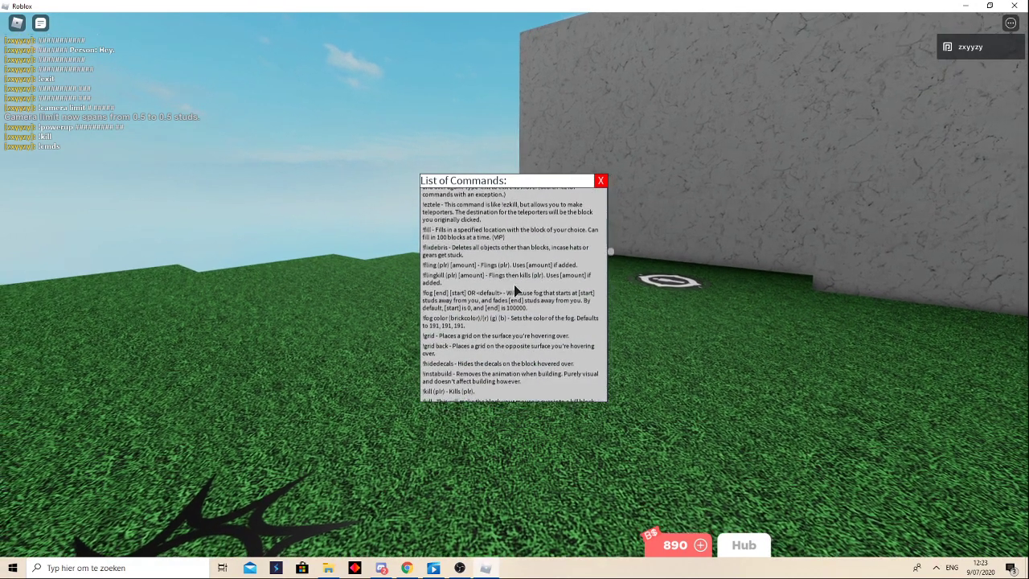
scroll(down, 3)
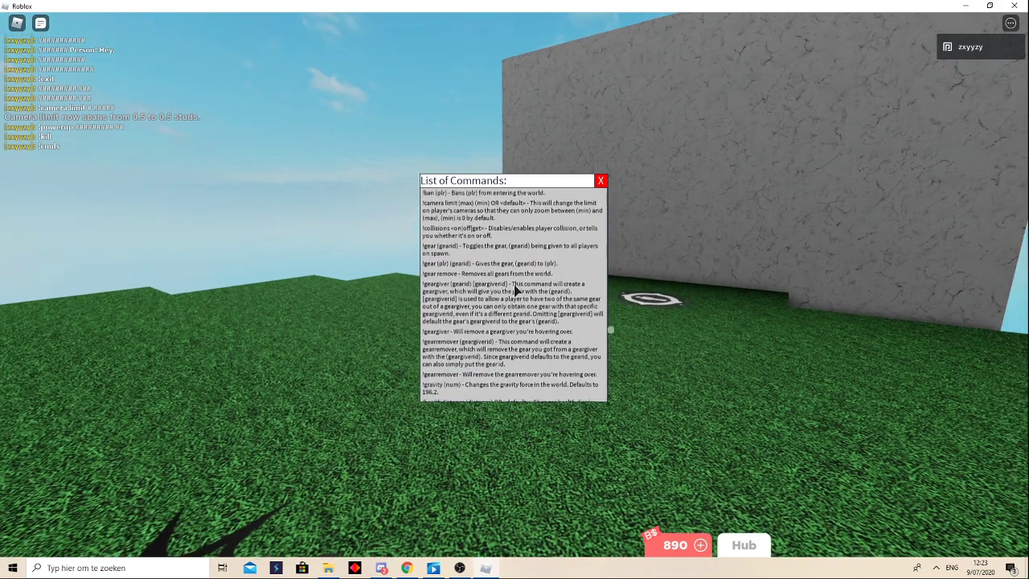
scroll(up, 3)
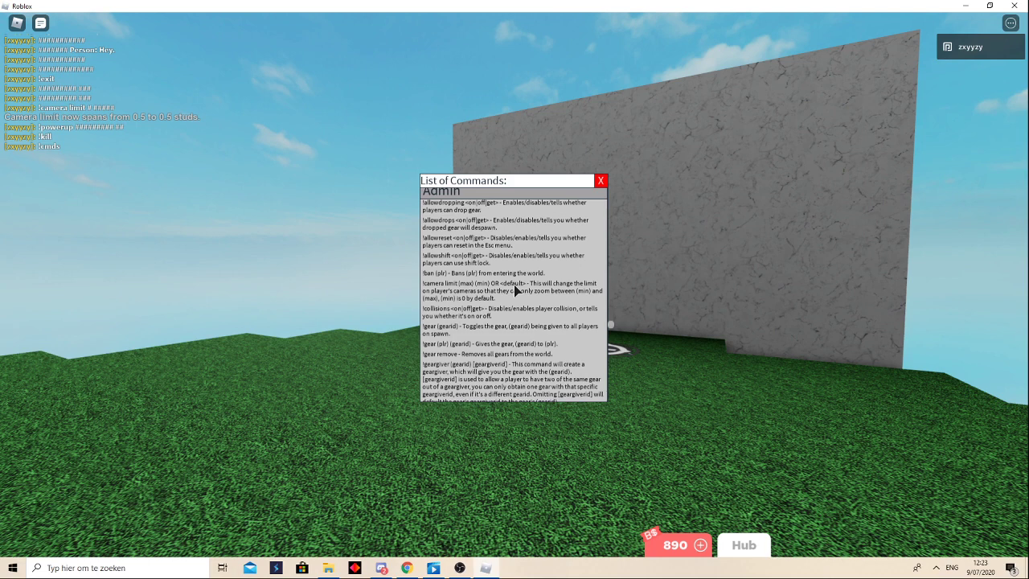
scroll(down, 3)
text(!collisions off)
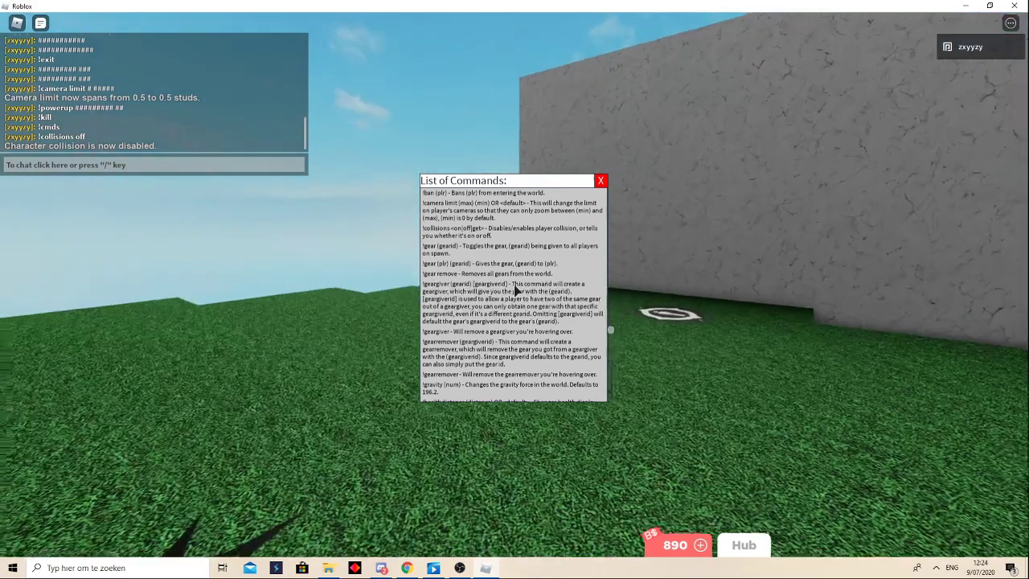
scroll(down, 3)
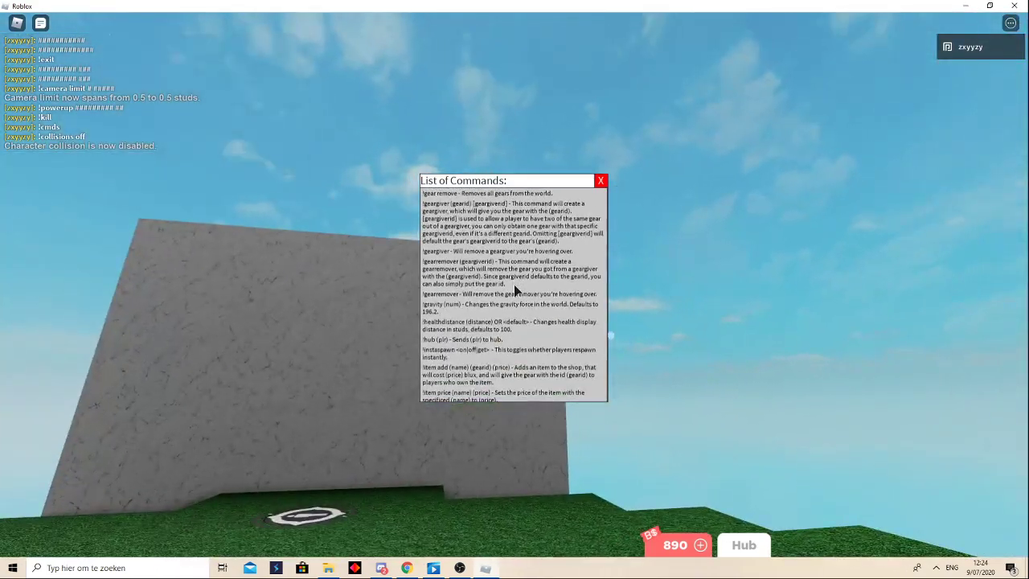
scroll(down, 3)
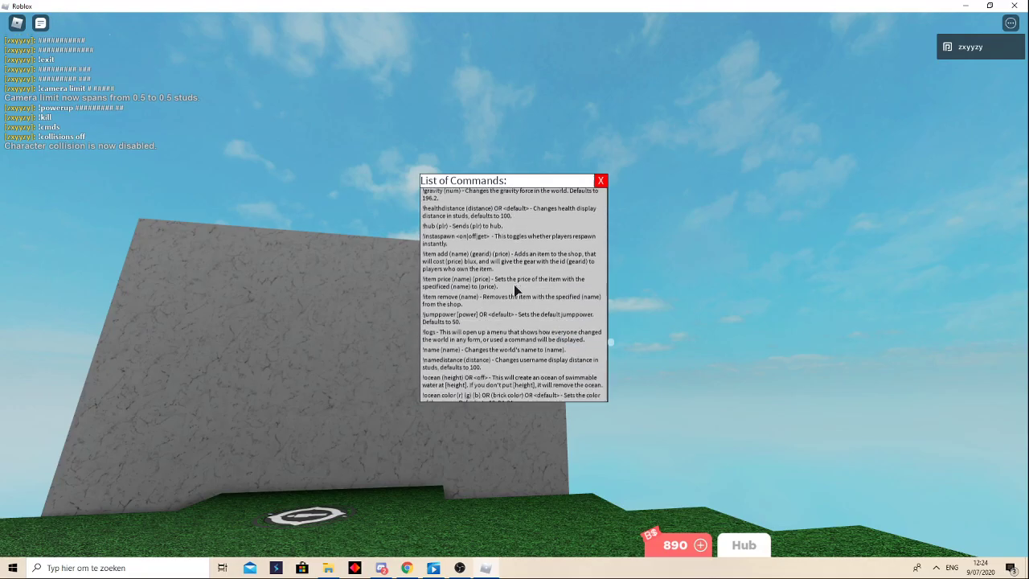
key(Escape)
text(!ex)
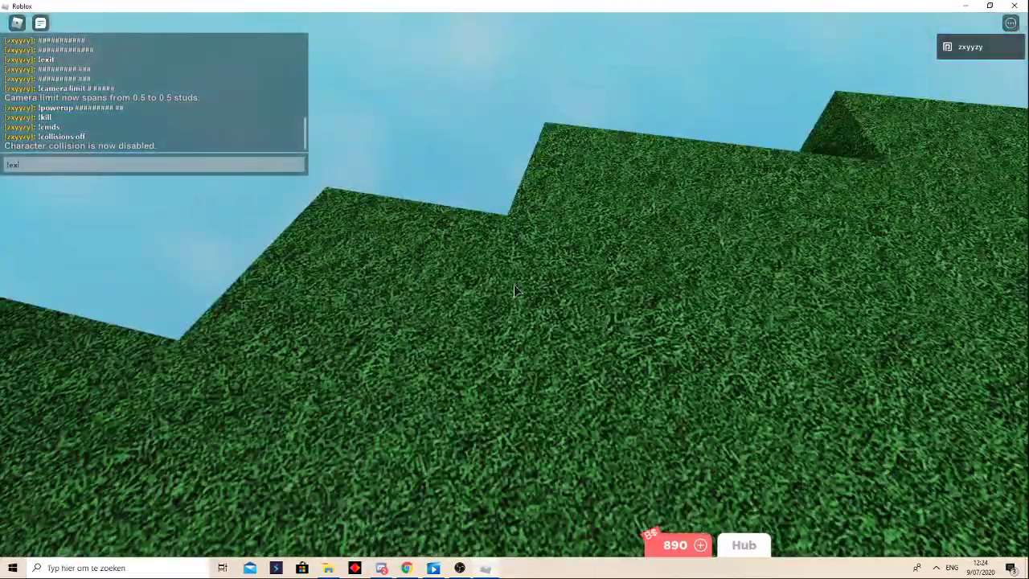
- Enter a mistyped !camera limut 0.5 60 command, getting an Invalid parameters error
text(!camera)
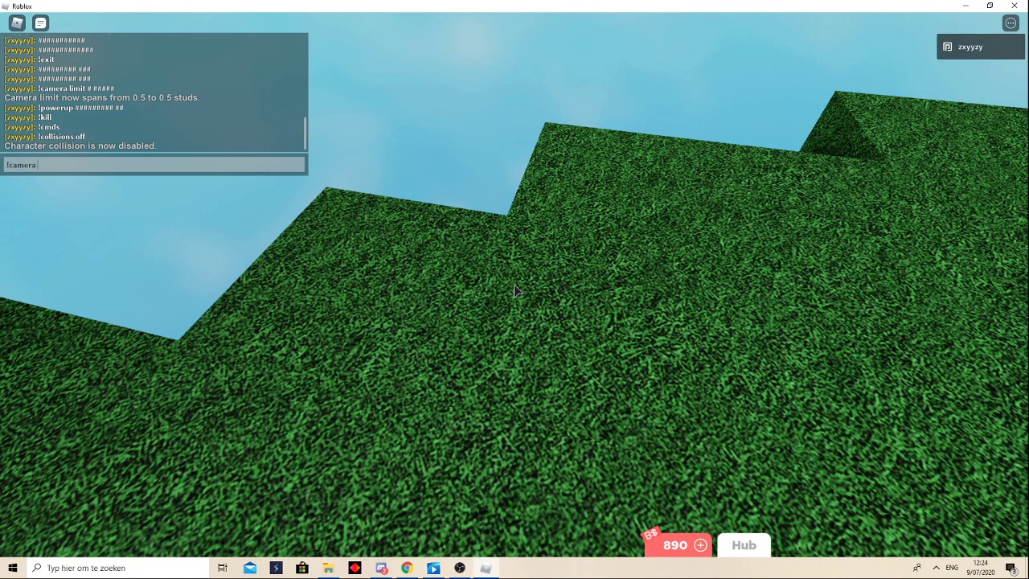
text(limut)
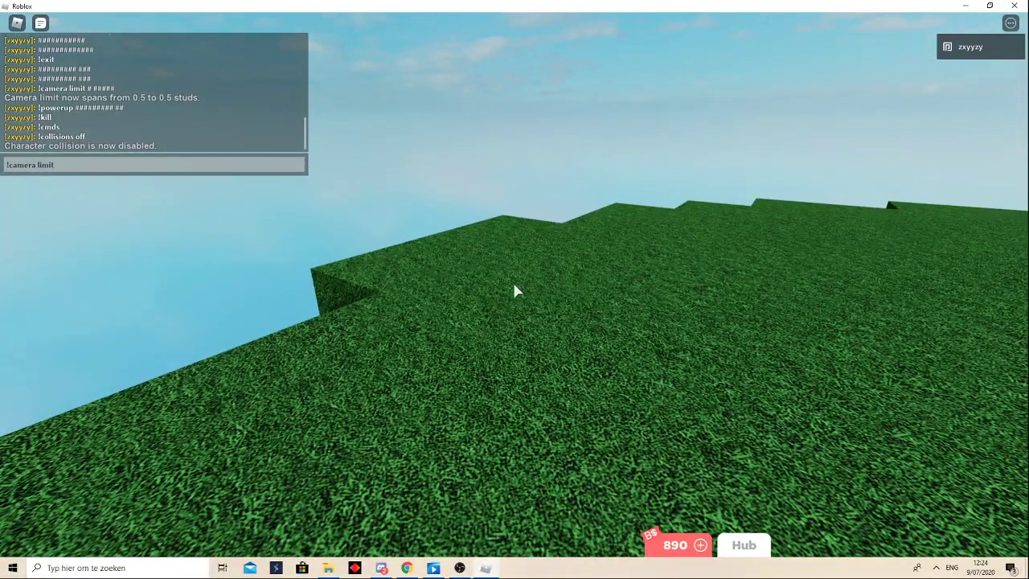
text(60)
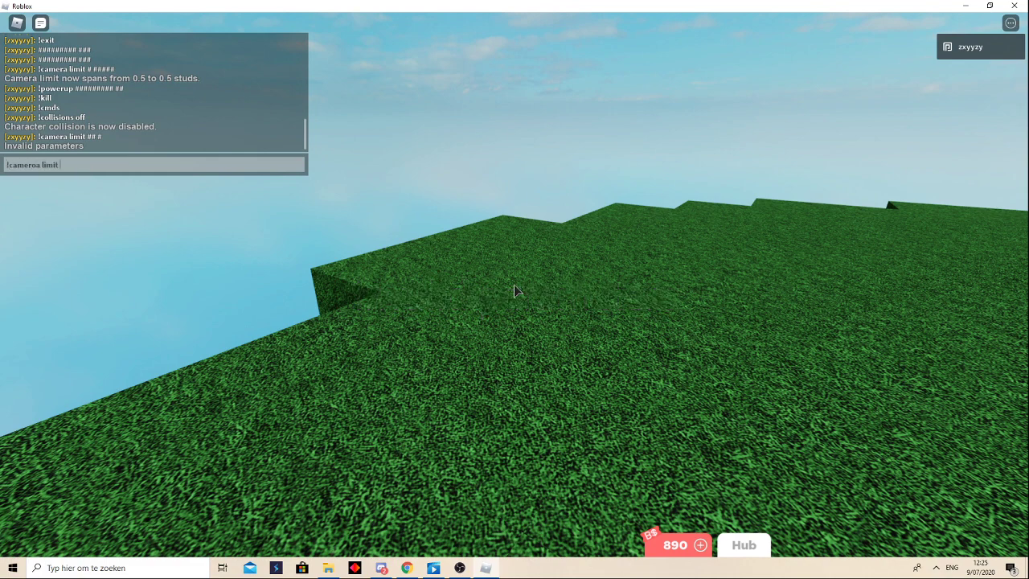
key(Return)
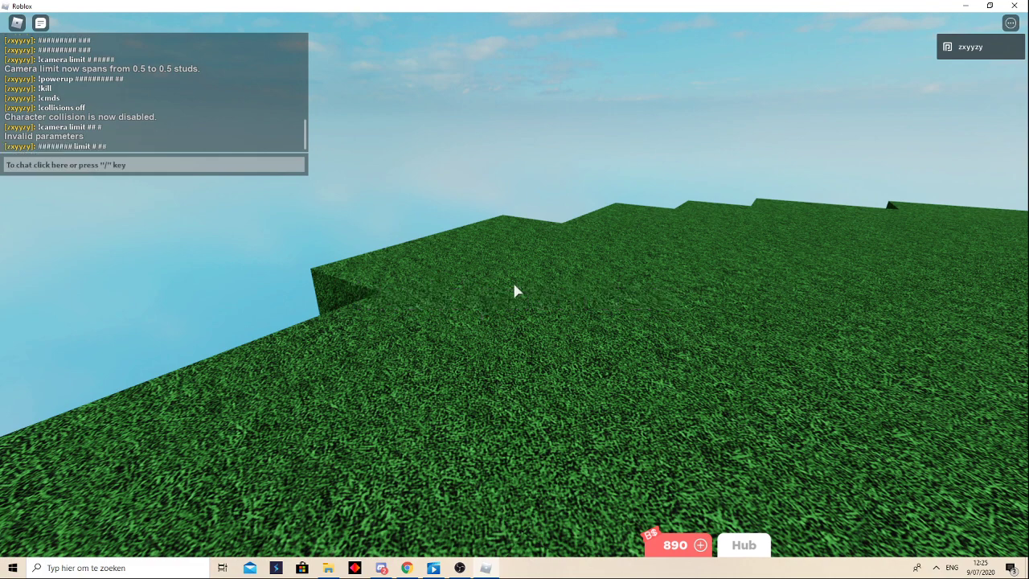
- Resend the corrected !camera limit 0.5 60 command
text(!camer)
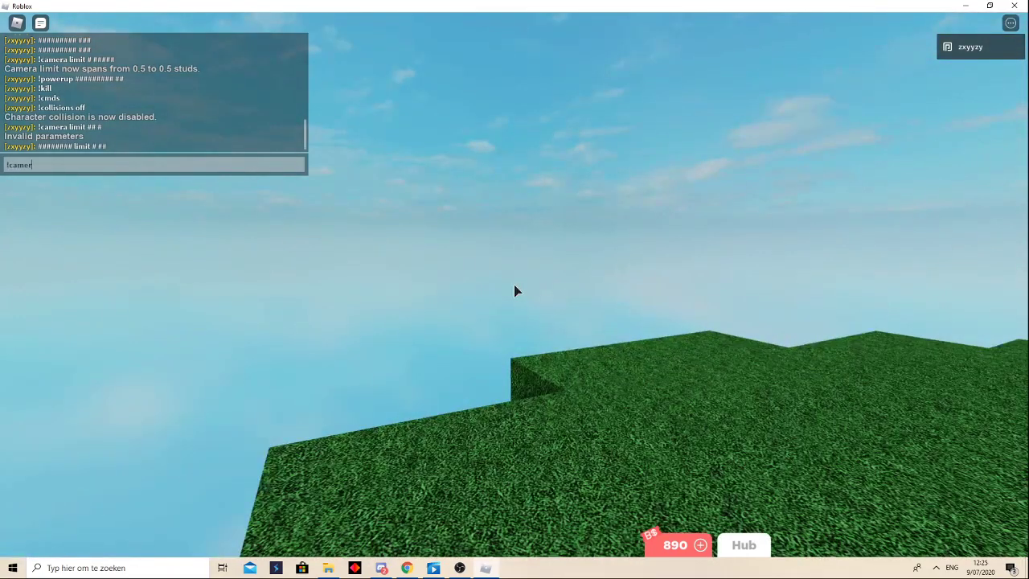
key(Return)
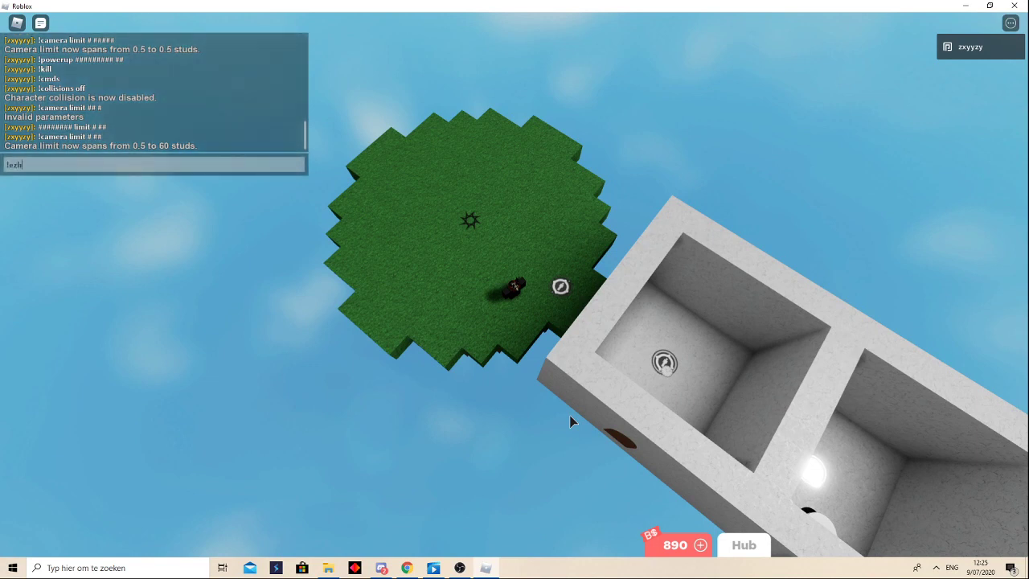
- Send the chat commands that teleport the character onto the marble rooms' wall and exit
text(idedecals)
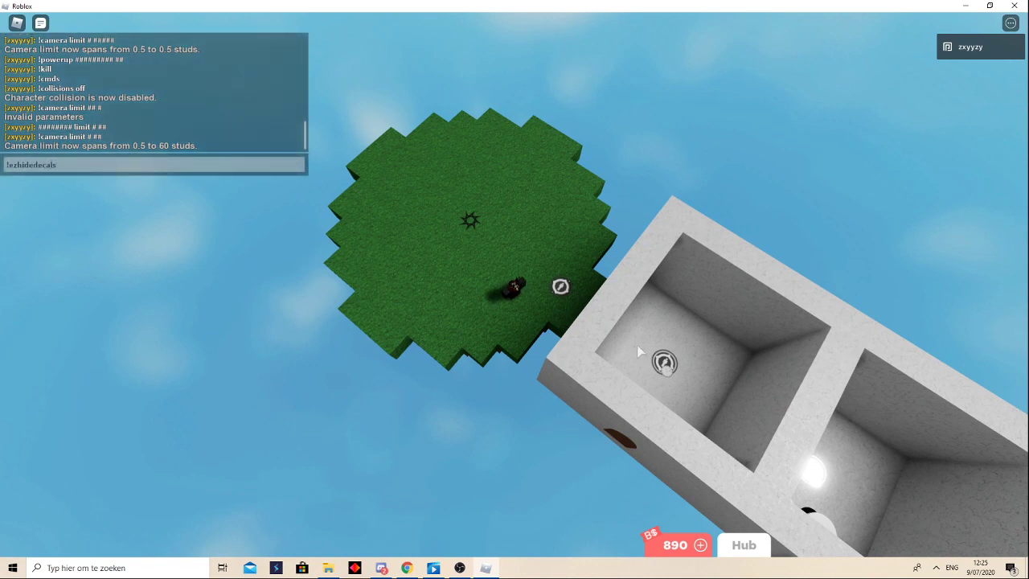
key(Return)
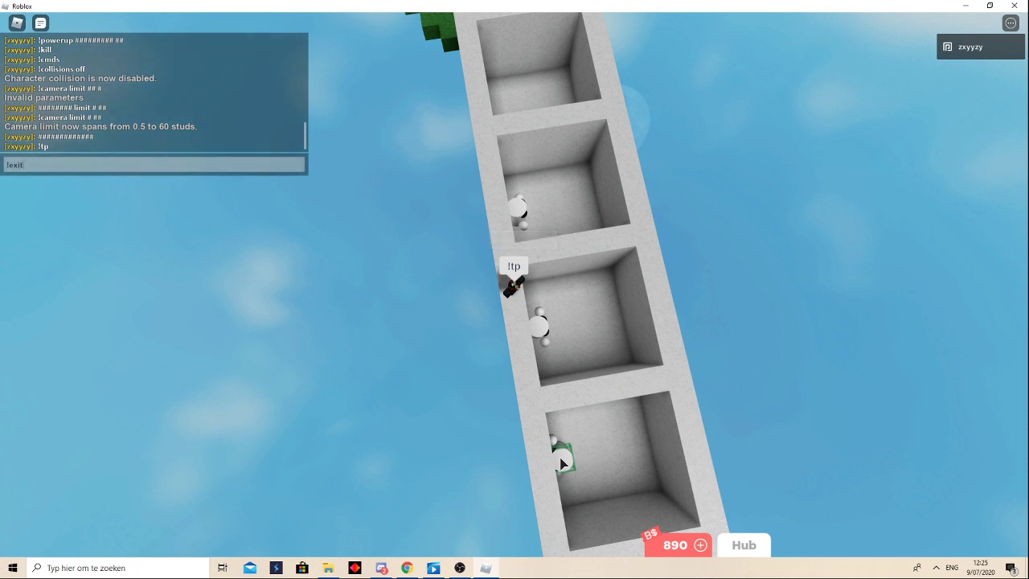
key(Return)
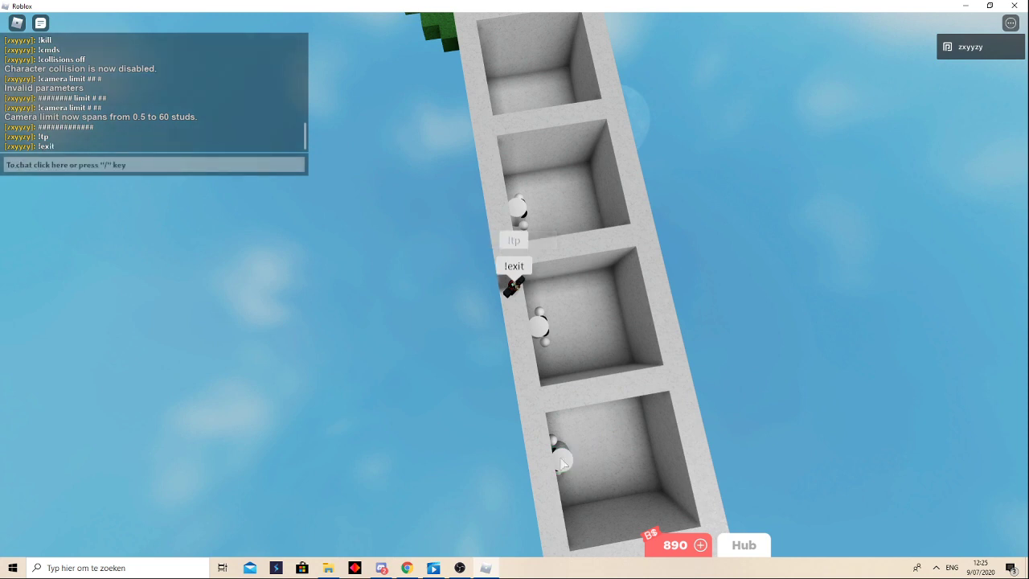